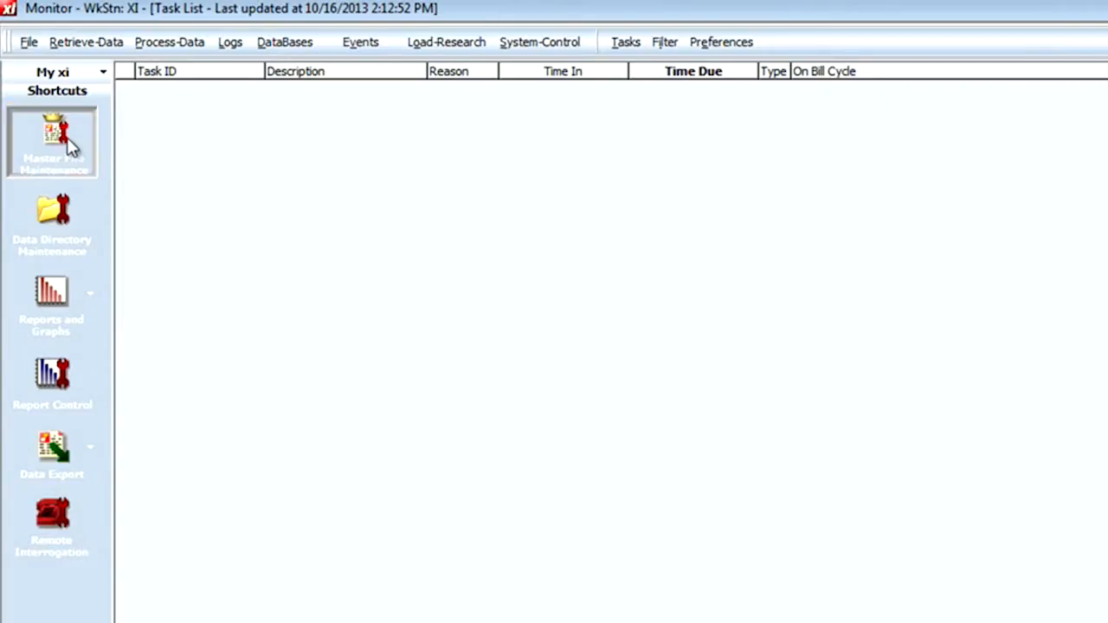
{"action": "mouse_move", "coordinate": [398, 277]}
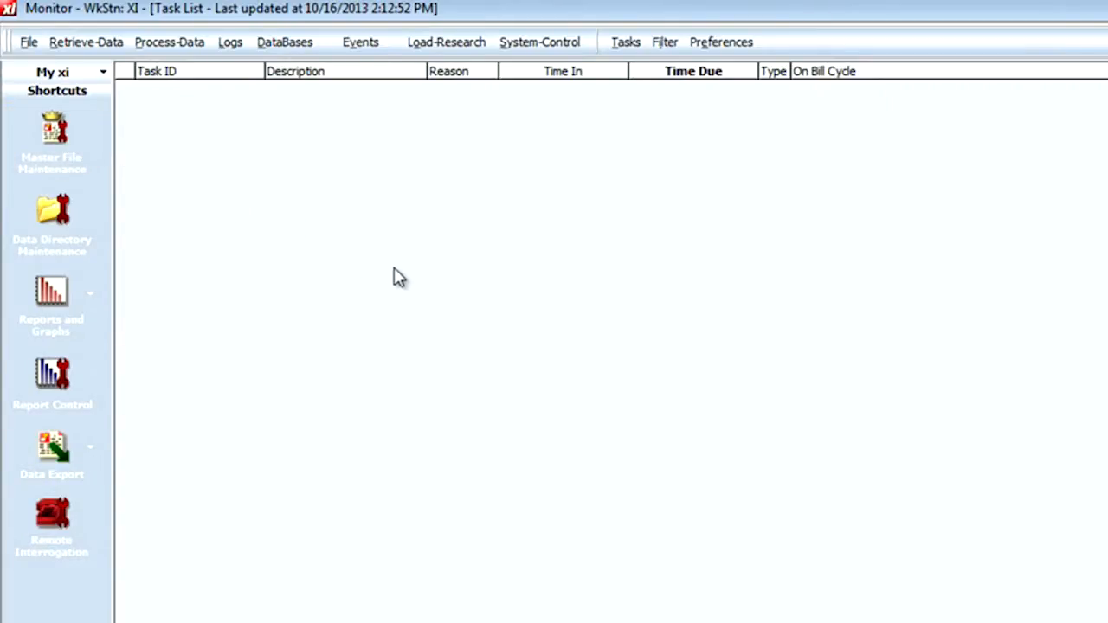
Open Master File Maintenance and show the Edit choices for adding new entries
{"action": "left_click", "coordinate": [52, 130]}
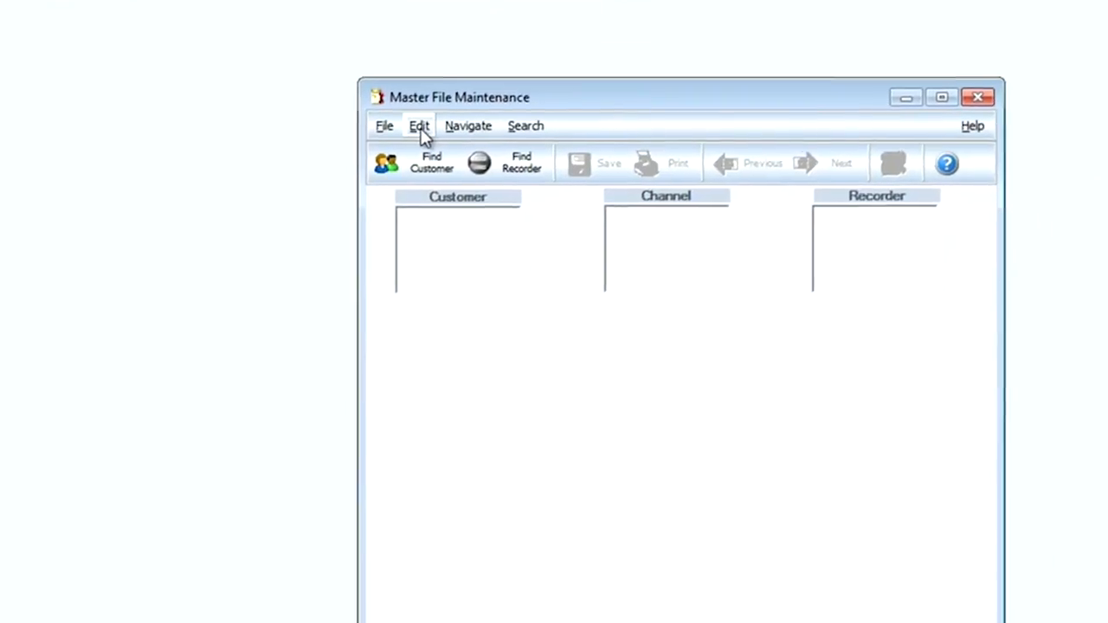
{"action": "left_click", "coordinate": [418, 124]}
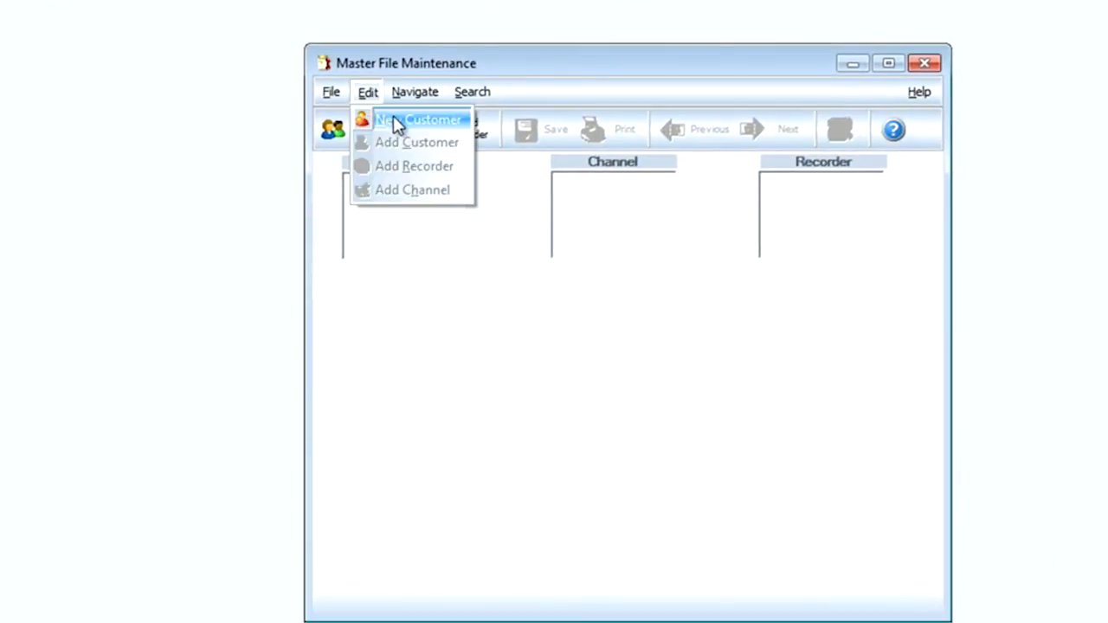
Add new customer DEMO 735 with recorder and channels, raising the number of channels to add
{"action": "left_click", "coordinate": [419, 120]}
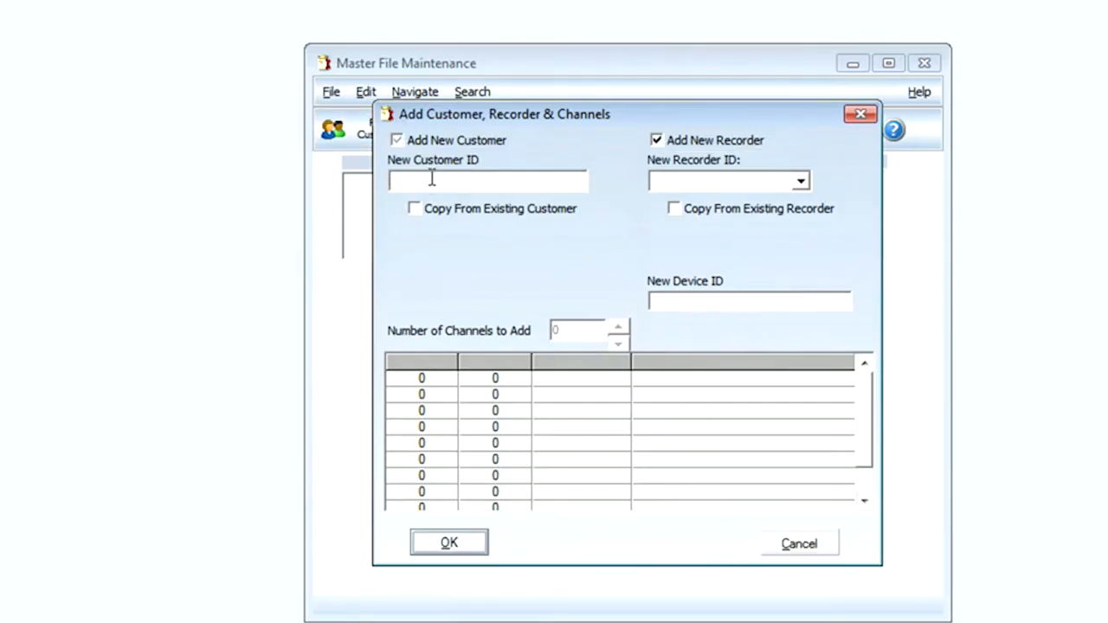
{"action": "type", "text": "DEMO"}
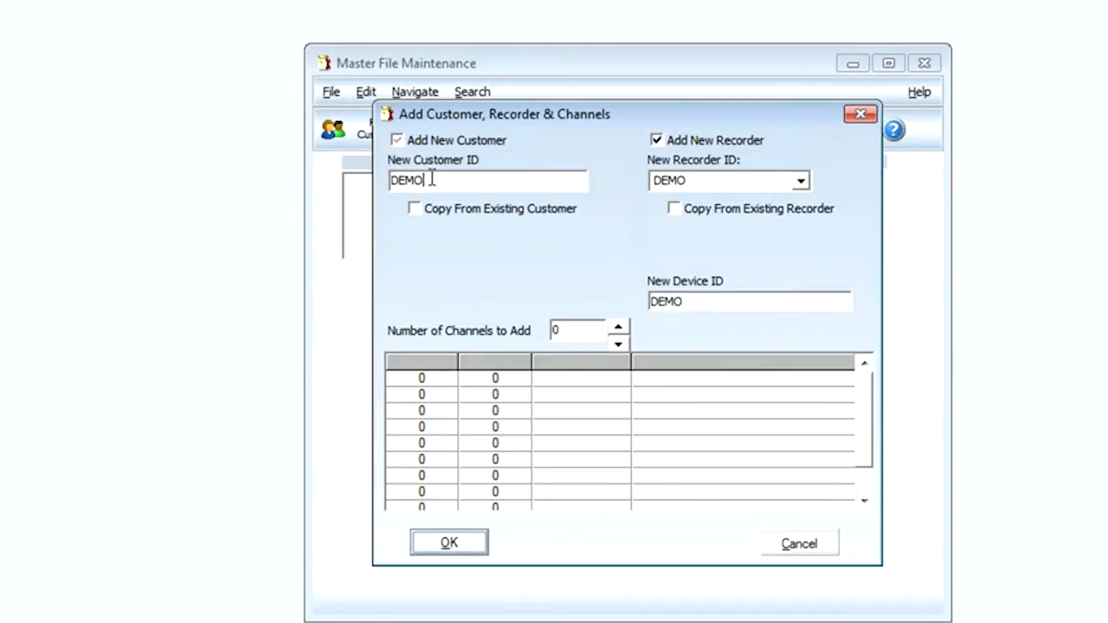
{"action": "type", "text": "73"}
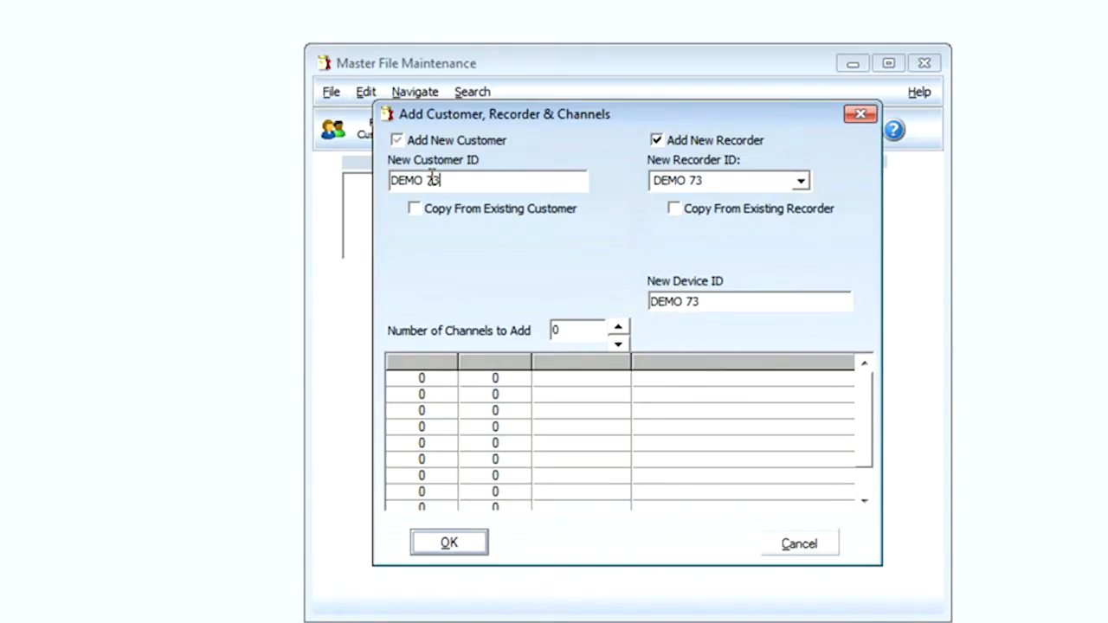
{"action": "type", "text": "5"}
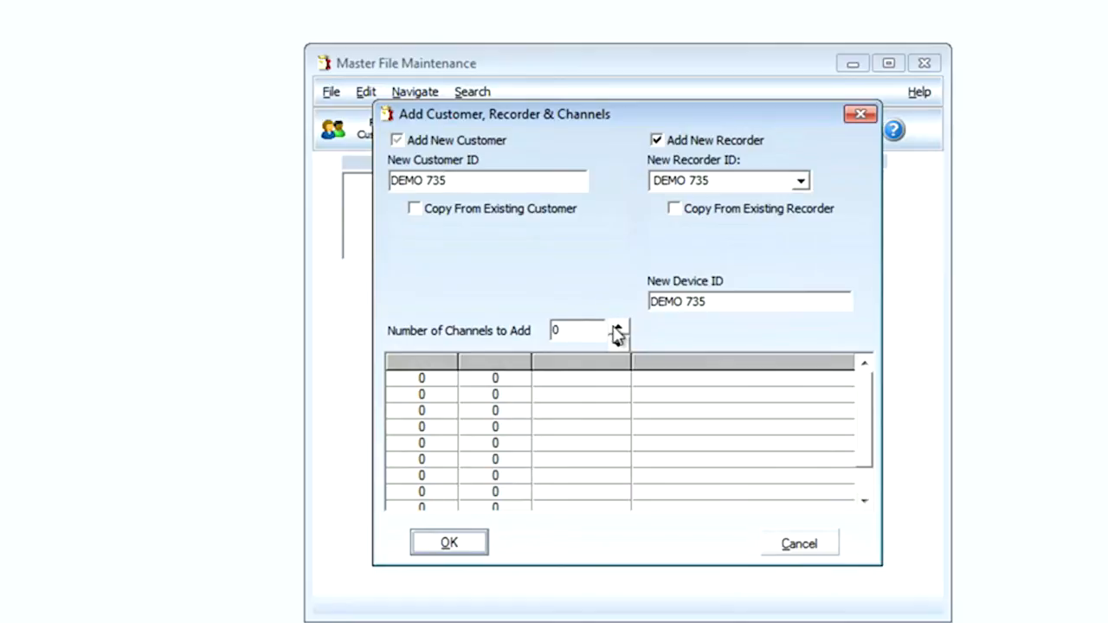
{"action": "left_click", "coordinate": [616, 327]}
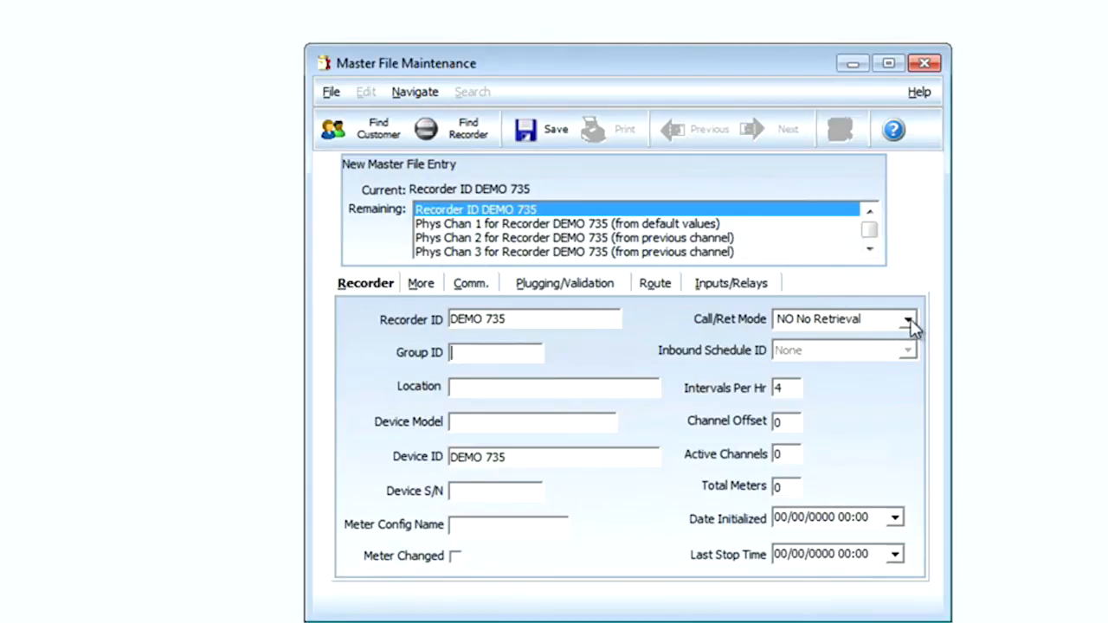
Set AN Answer Mode, 12 intervals per hour, and the date October 16 from the calendar
{"action": "left_click", "coordinate": [909, 318]}
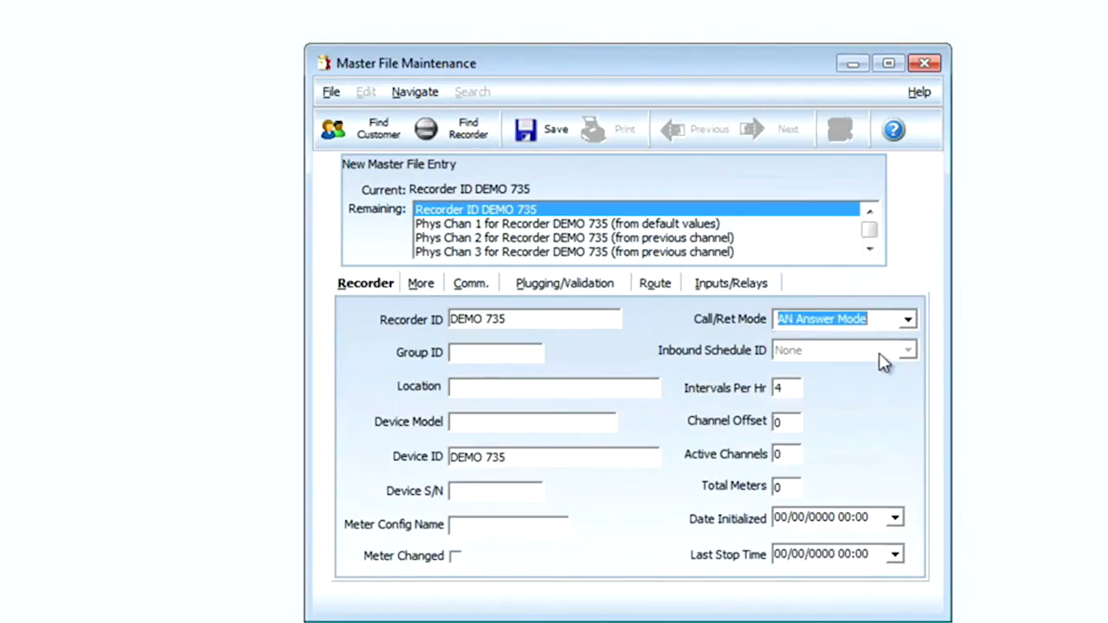
{"action": "mouse_move", "coordinate": [857, 540]}
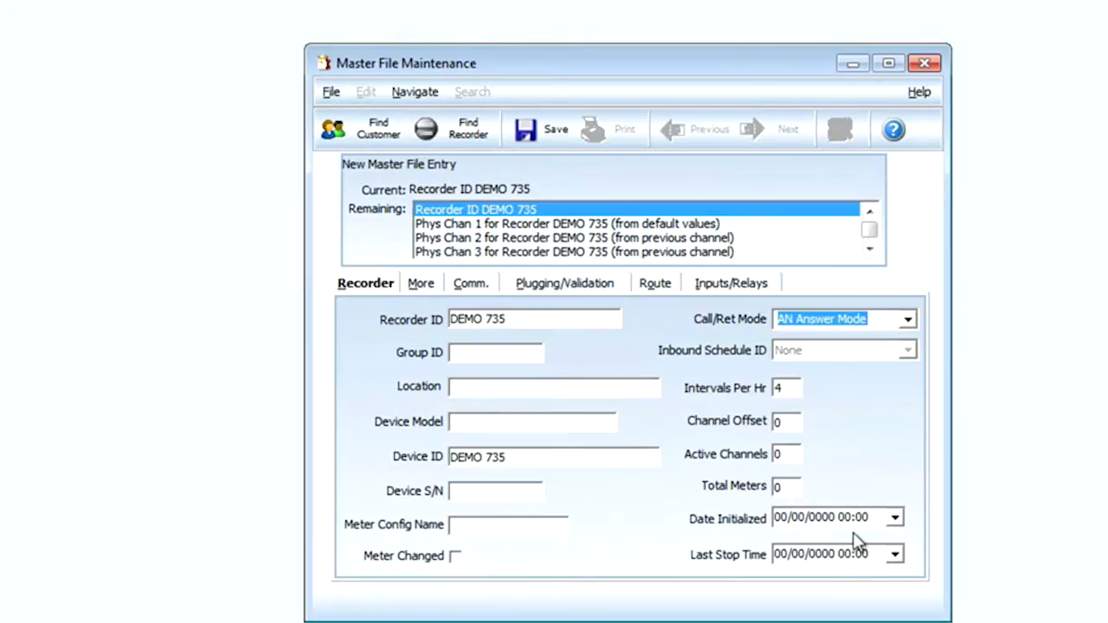
{"action": "left_click", "coordinate": [783, 388]}
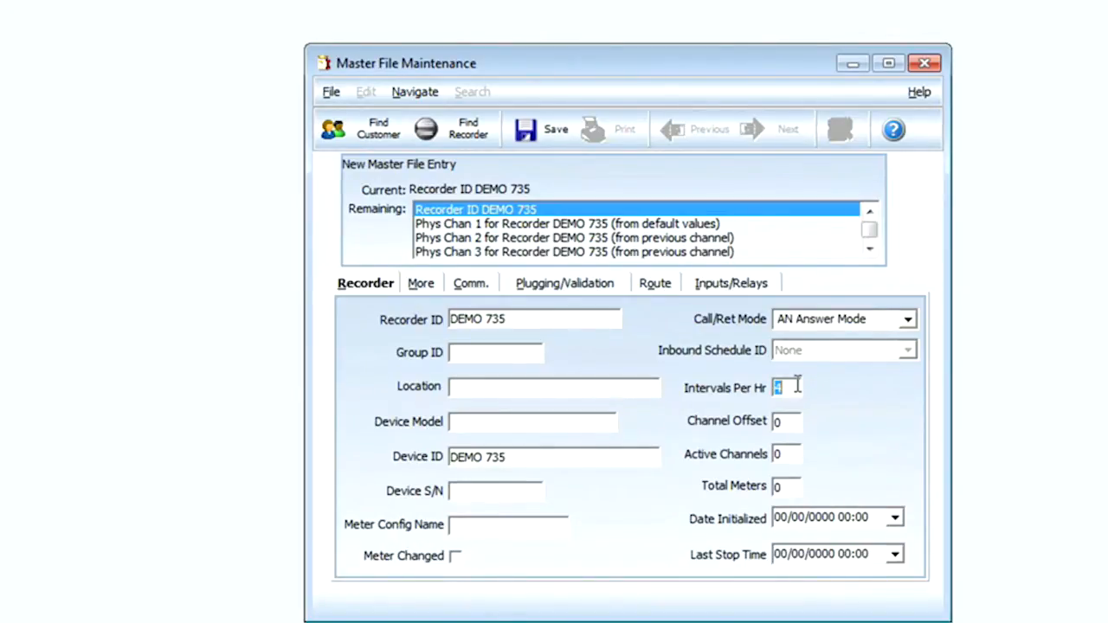
{"action": "type", "text": "12"}
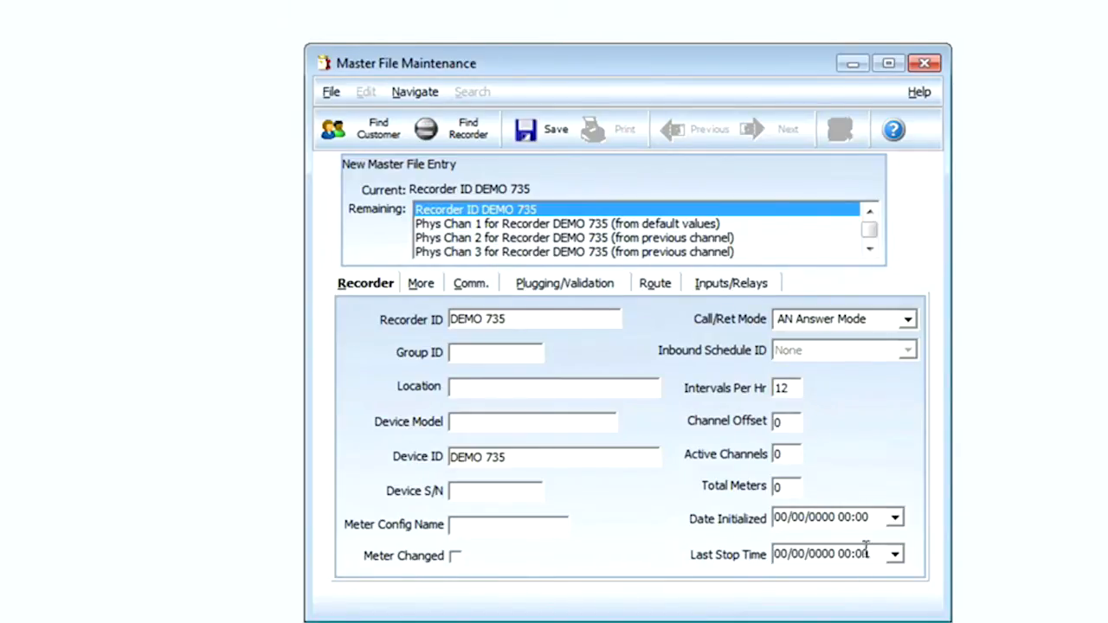
{"action": "left_click", "coordinate": [895, 516]}
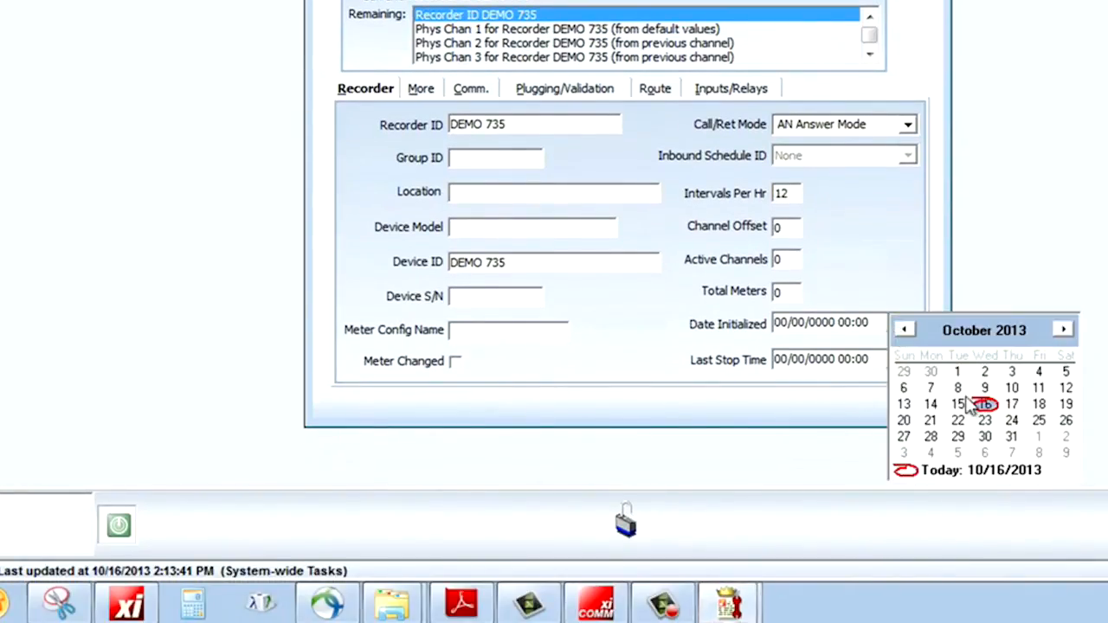
{"action": "mouse_move", "coordinate": [983, 406]}
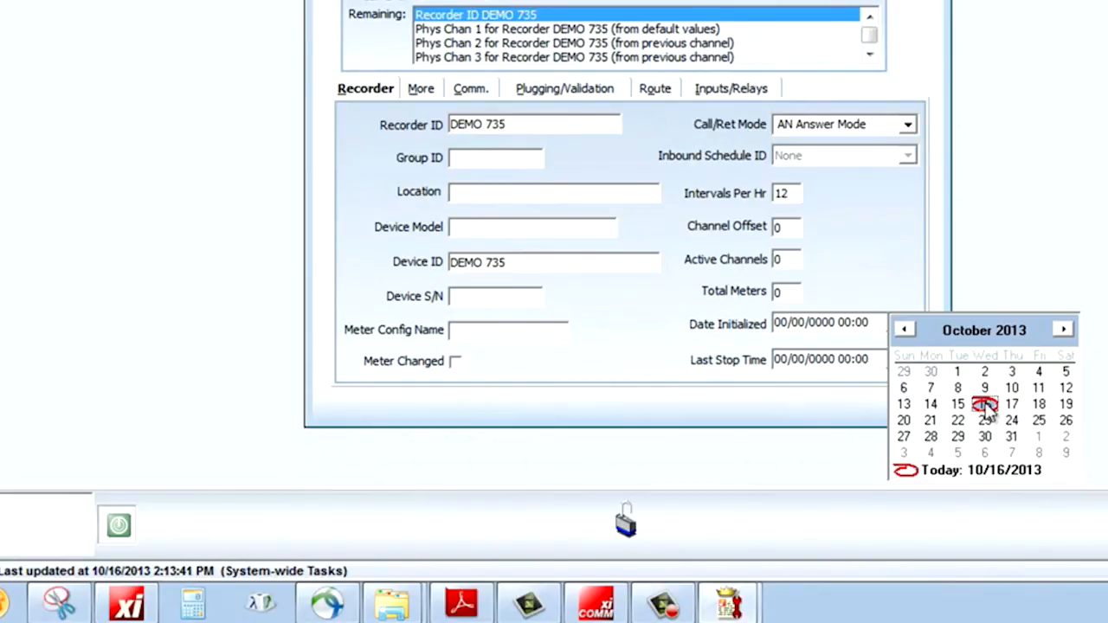
{"action": "left_click", "coordinate": [983, 403]}
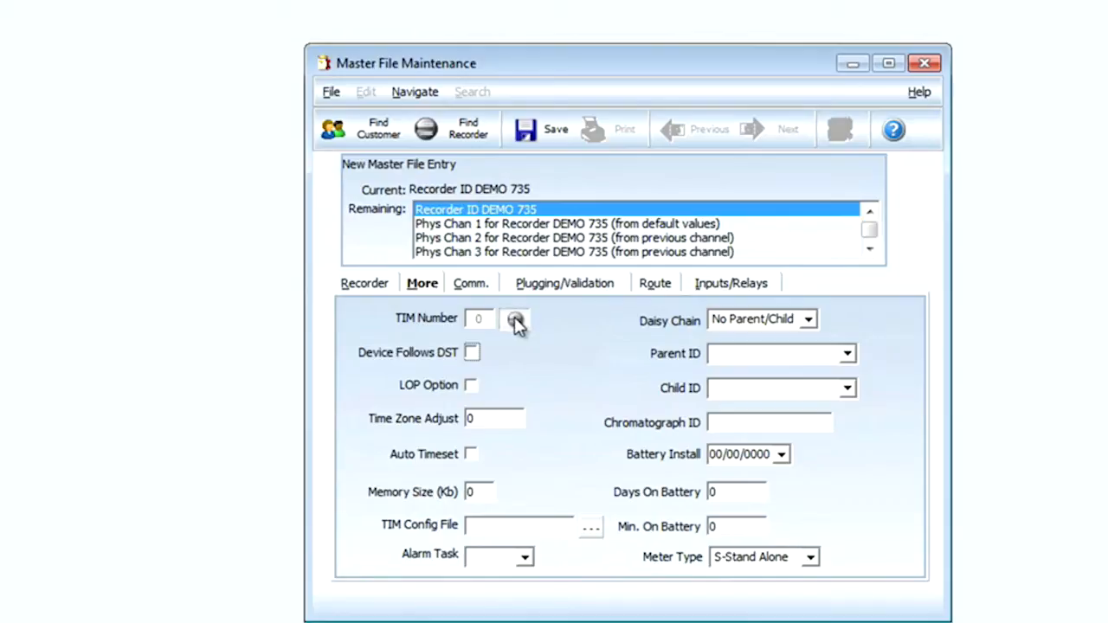
Assign TIM 02 TIM_735A (SEL-735 ASCII) and enter TCP as the TIM config file
{"action": "left_click", "coordinate": [516, 319]}
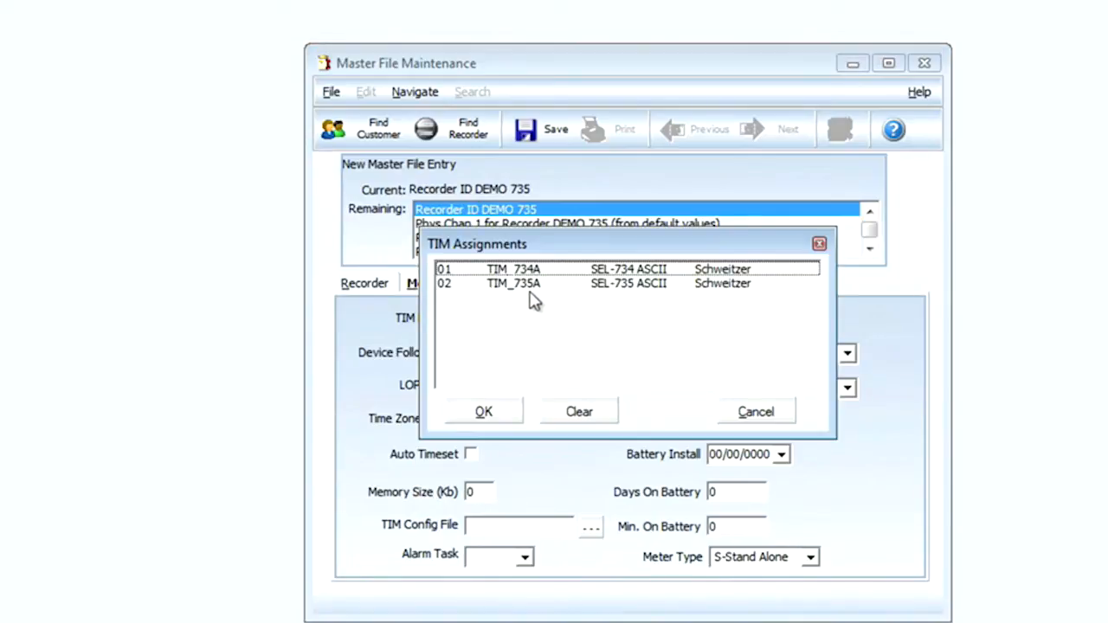
{"action": "mouse_move", "coordinate": [544, 293]}
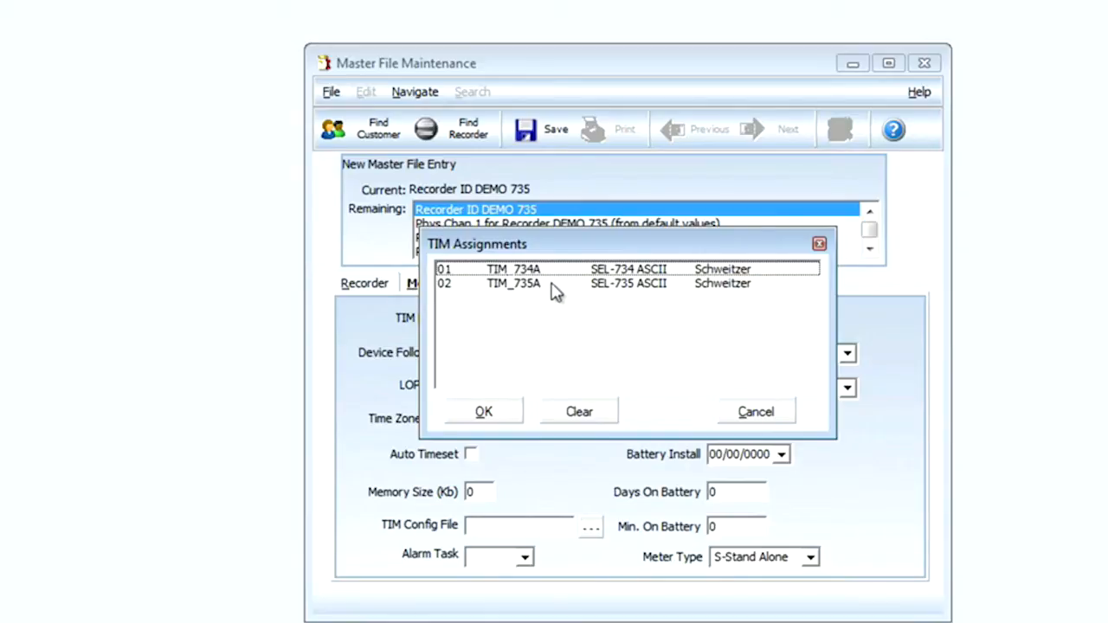
{"action": "left_click", "coordinate": [515, 284]}
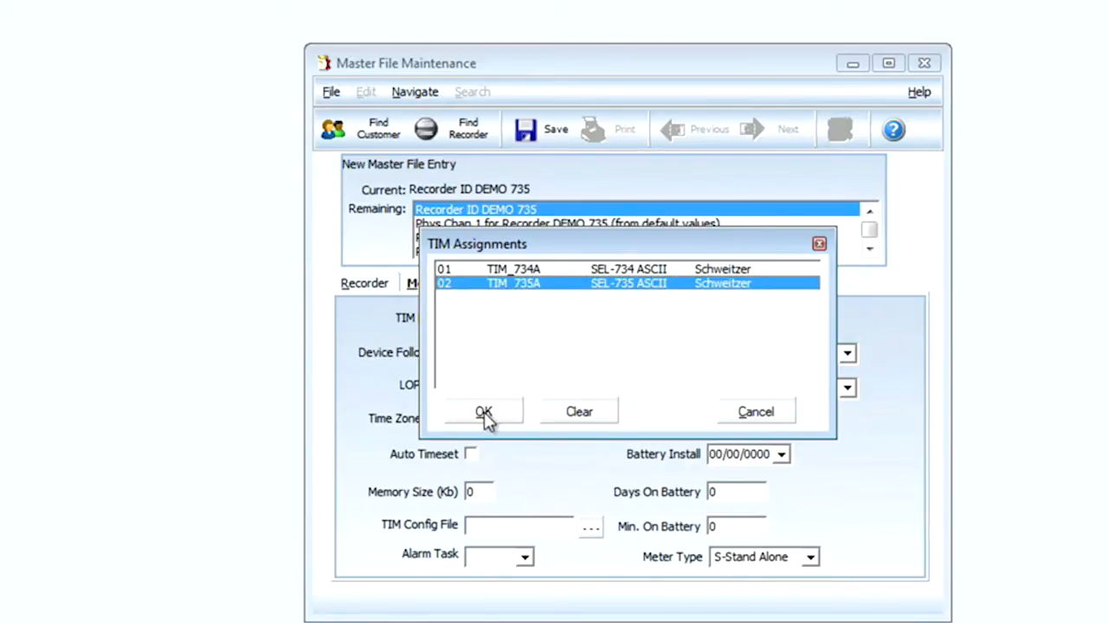
{"action": "left_click", "coordinate": [483, 412]}
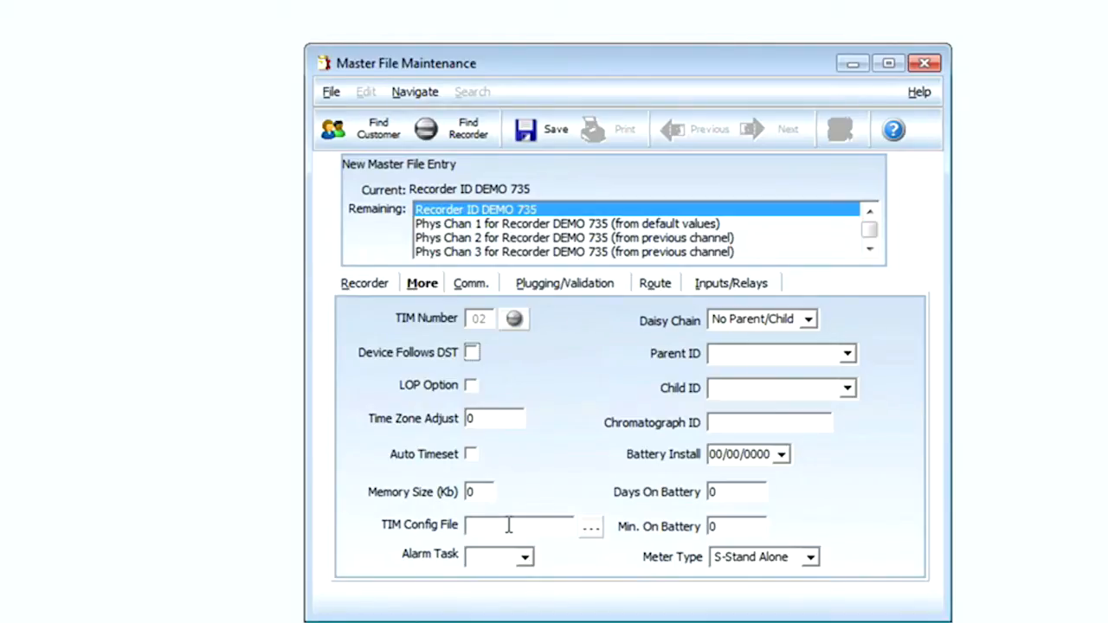
{"action": "type", "text": "TCP"}
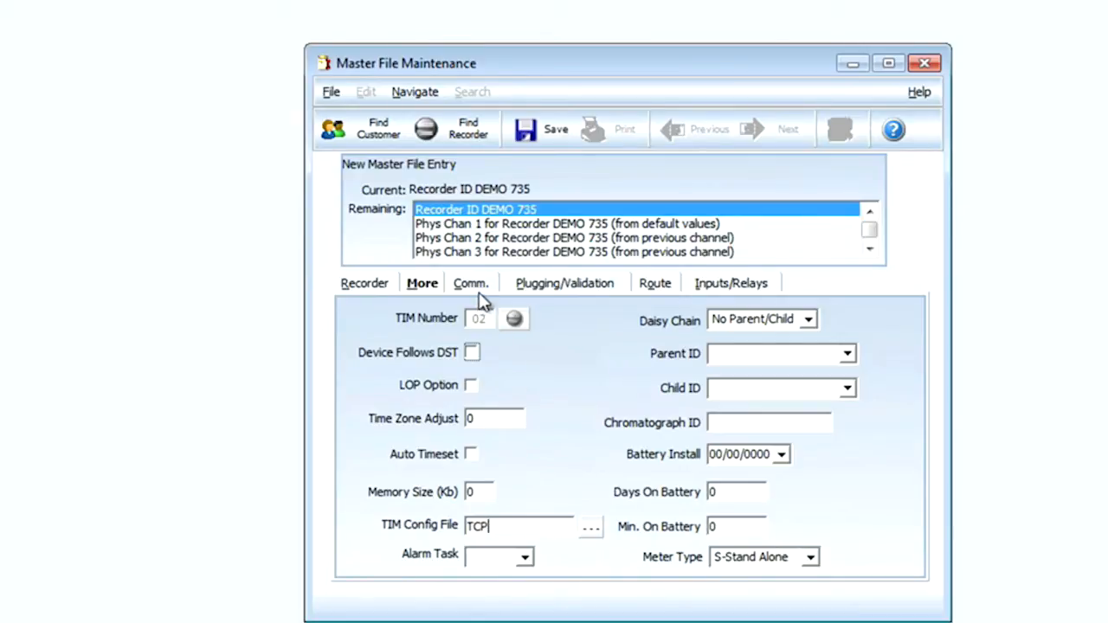
{"action": "left_click", "coordinate": [471, 283]}
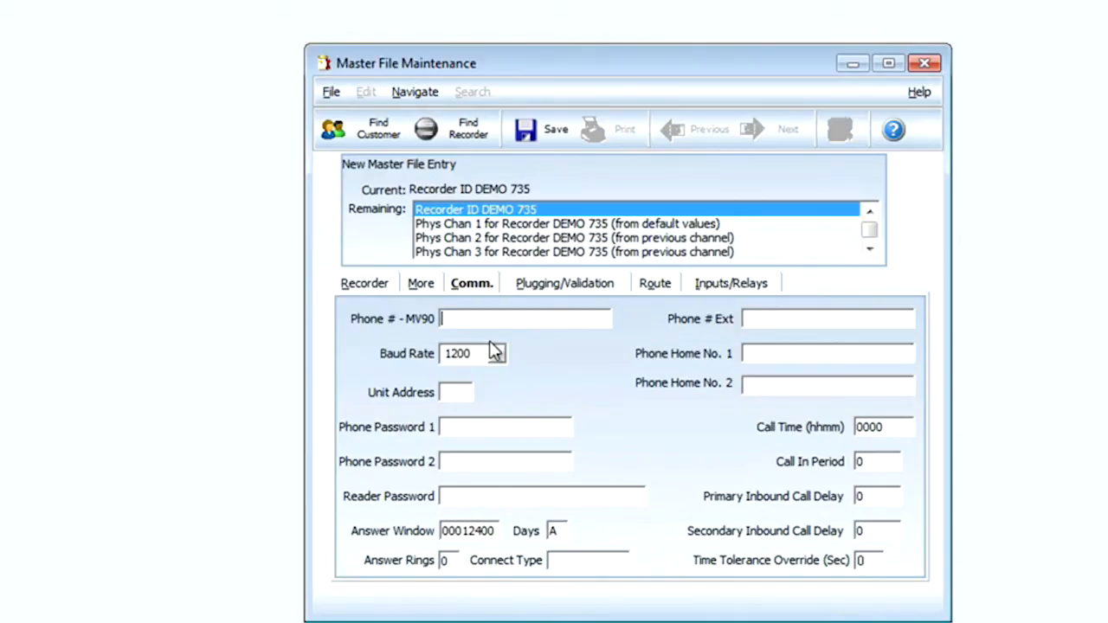
Enter 192.168.0.2/23 as the MV90 phone number network address
{"action": "type", "text": "192"}
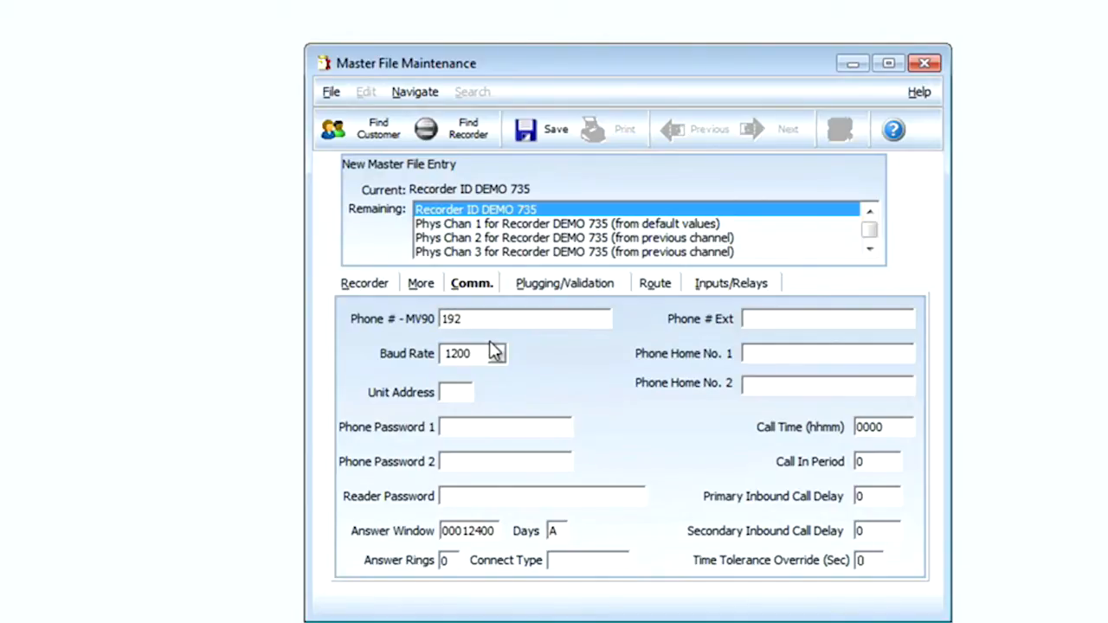
{"action": "type", "text": ".168"}
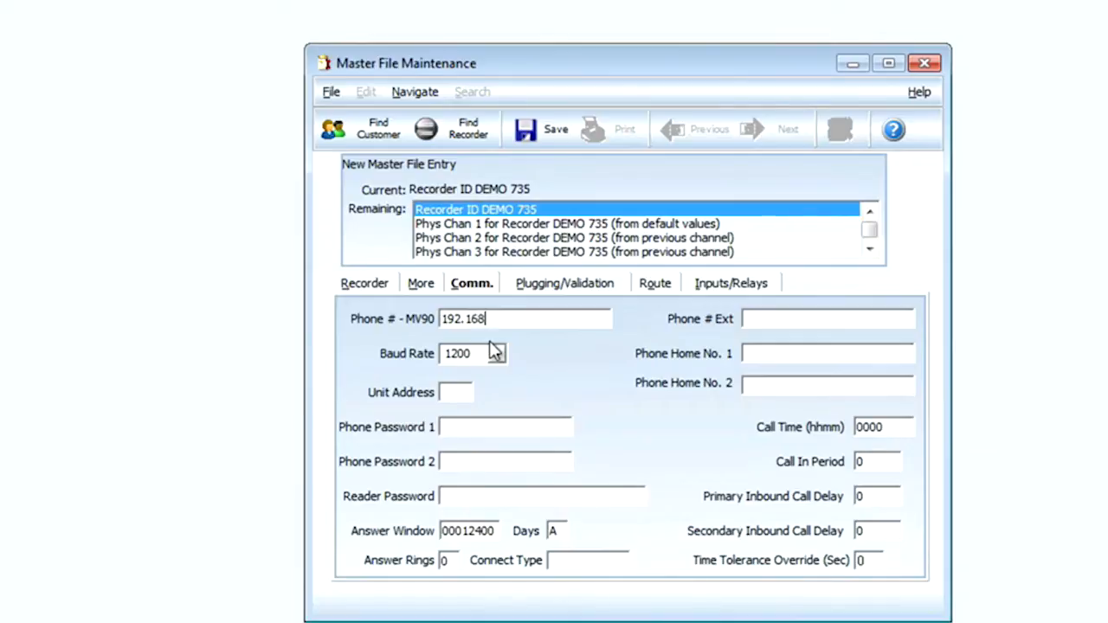
{"action": "type", "text": "0."}
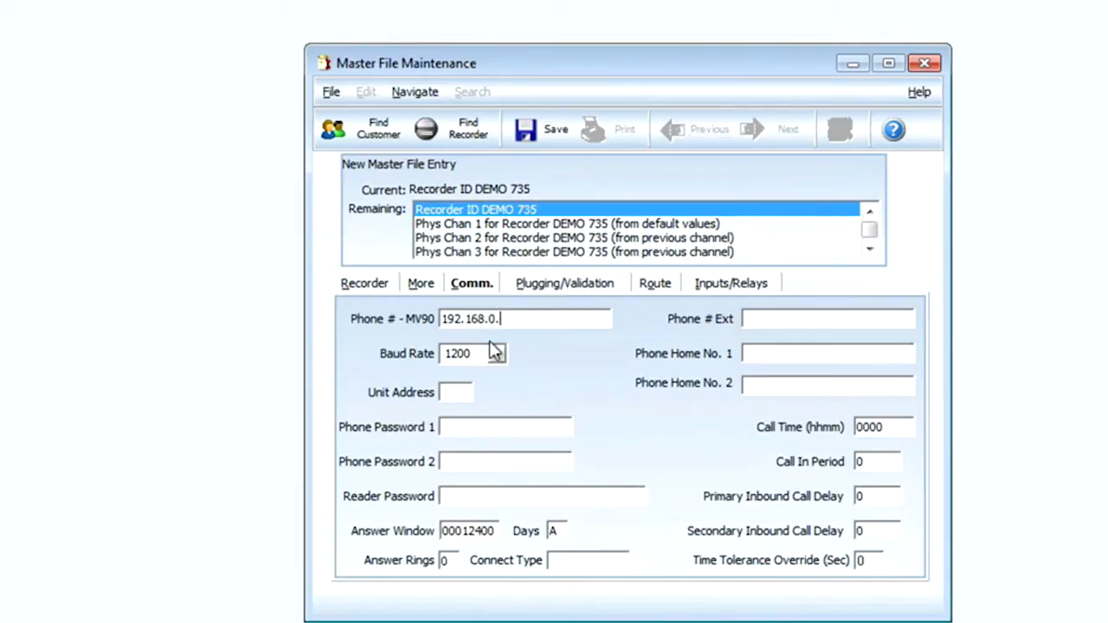
{"action": "type", "text": "2"}
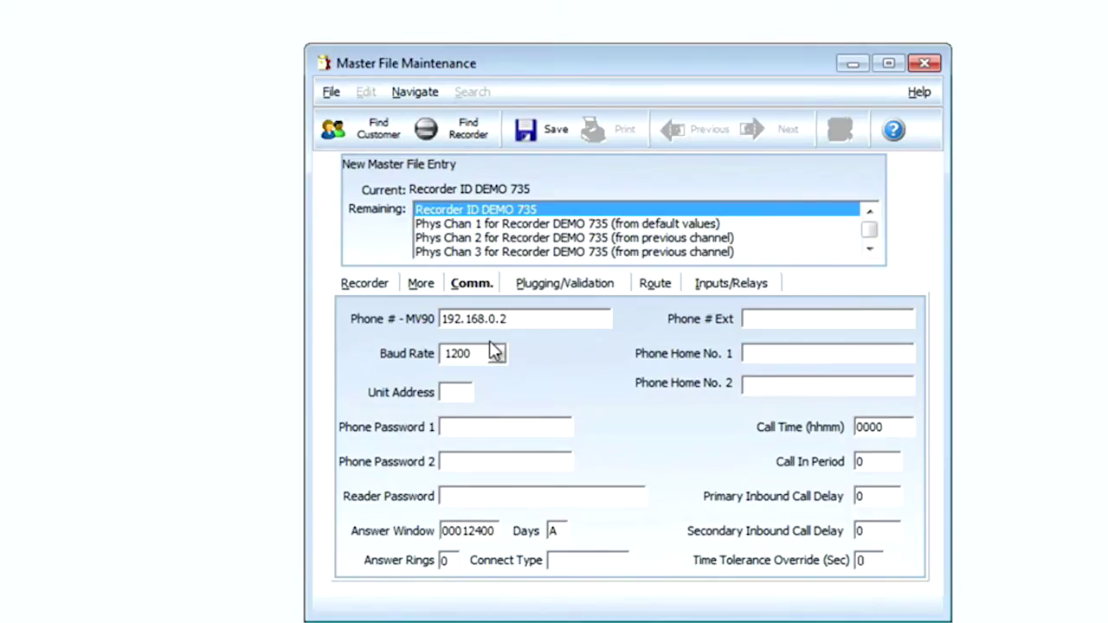
{"action": "type", "text": "/2"}
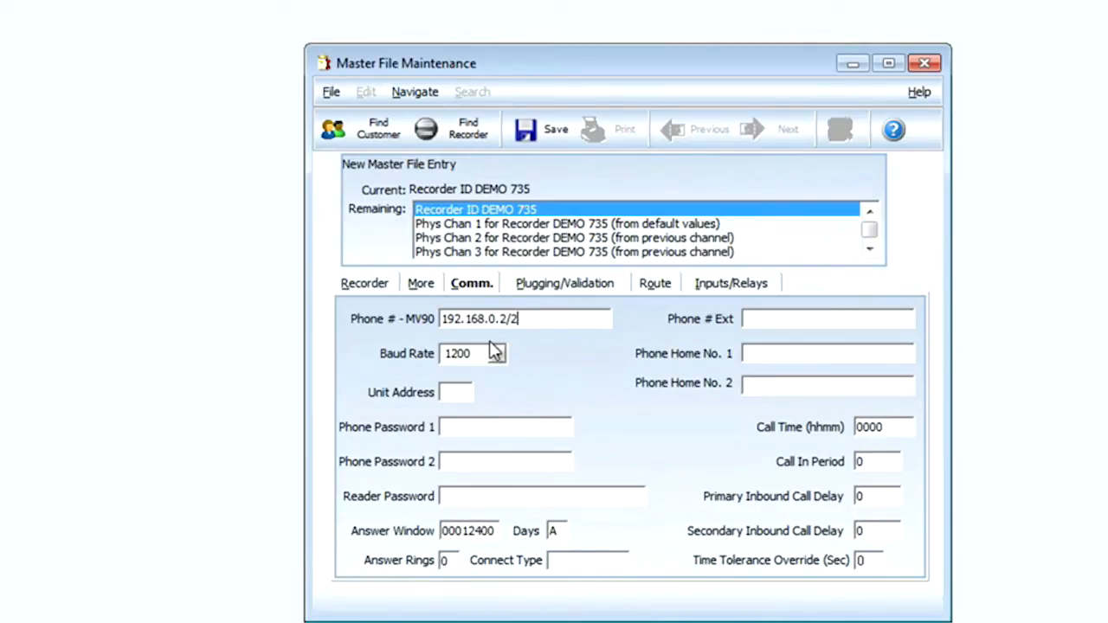
{"action": "type", "text": "3"}
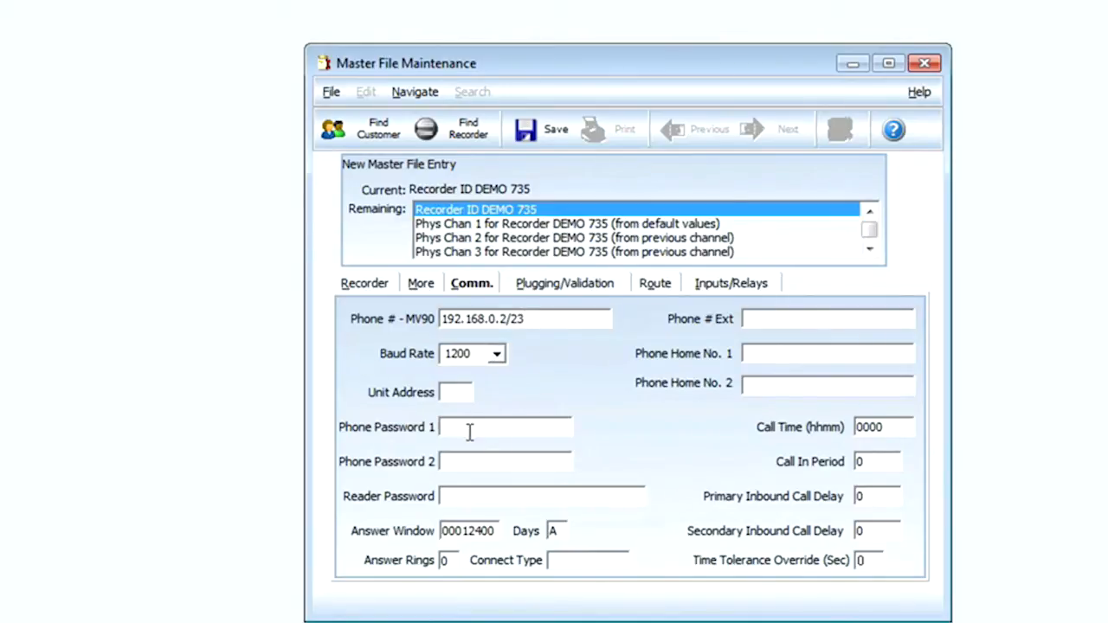
{"action": "left_click", "coordinate": [506, 460]}
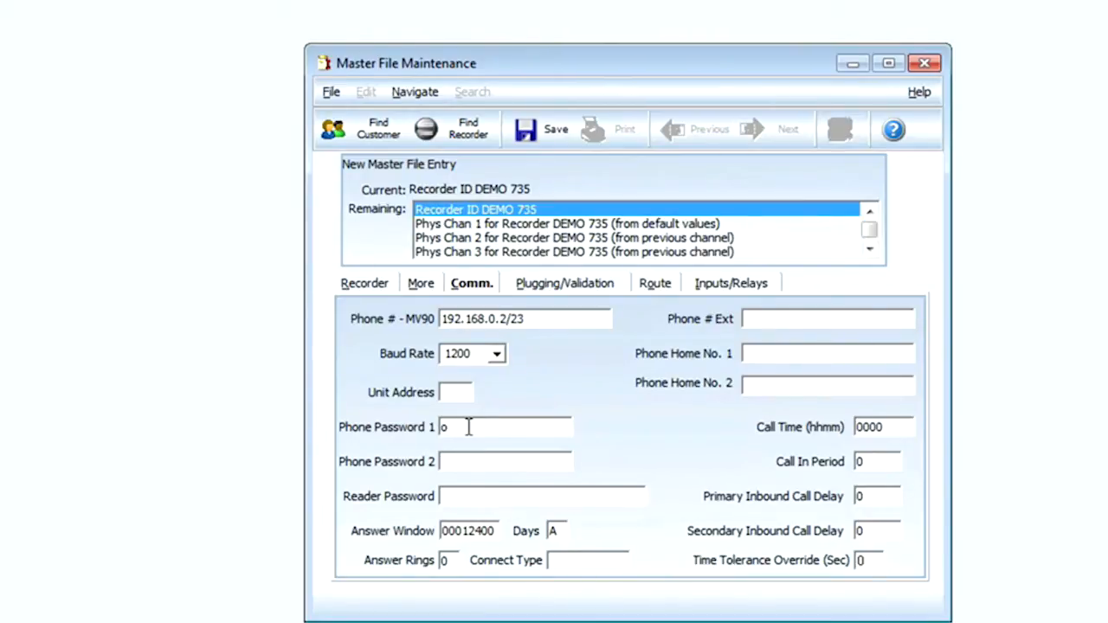
{"action": "type", "text": "OTTER"}
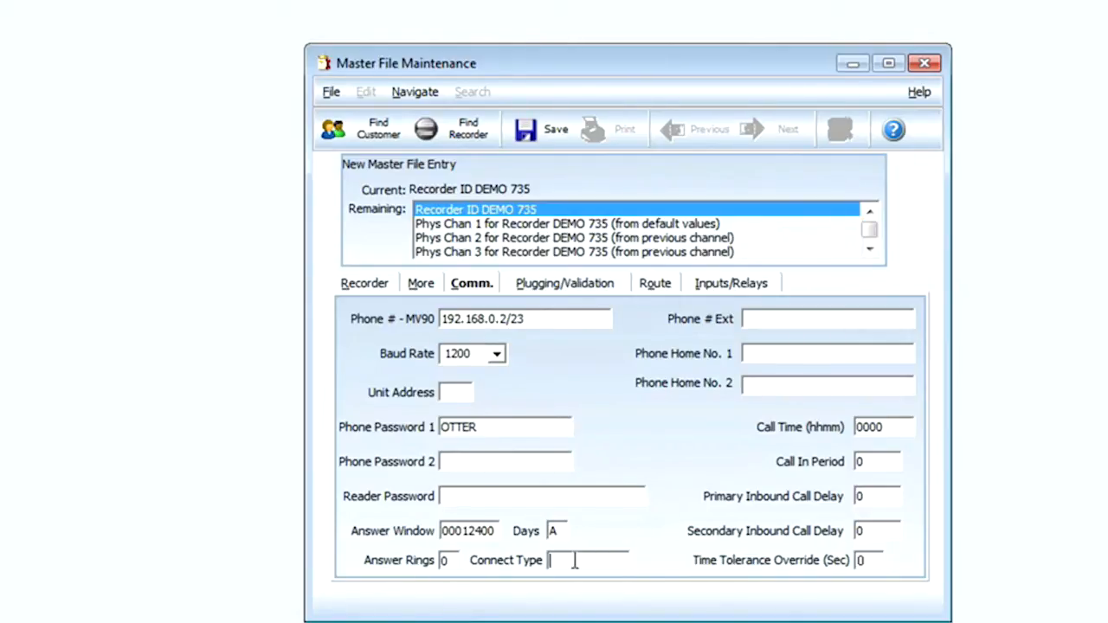
{"action": "type", "text": "TCPIP"}
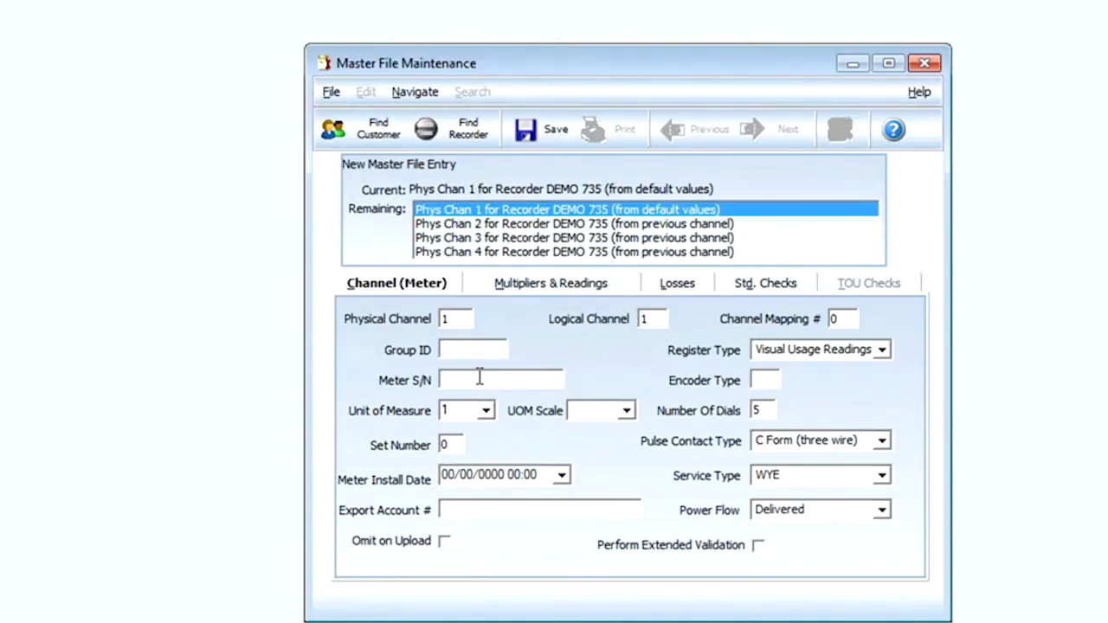
Give channel 1 meter S/N KWH DEL and unit of measure 1 (KWH)
{"action": "type", "text": "KWH DEL"}
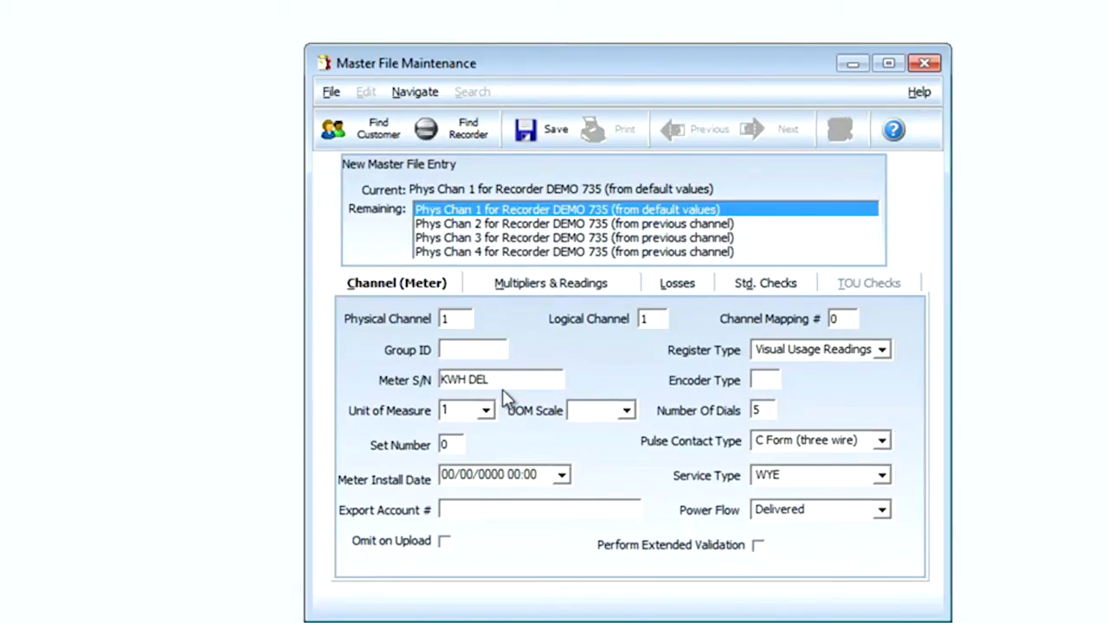
{"action": "left_click", "coordinate": [487, 410]}
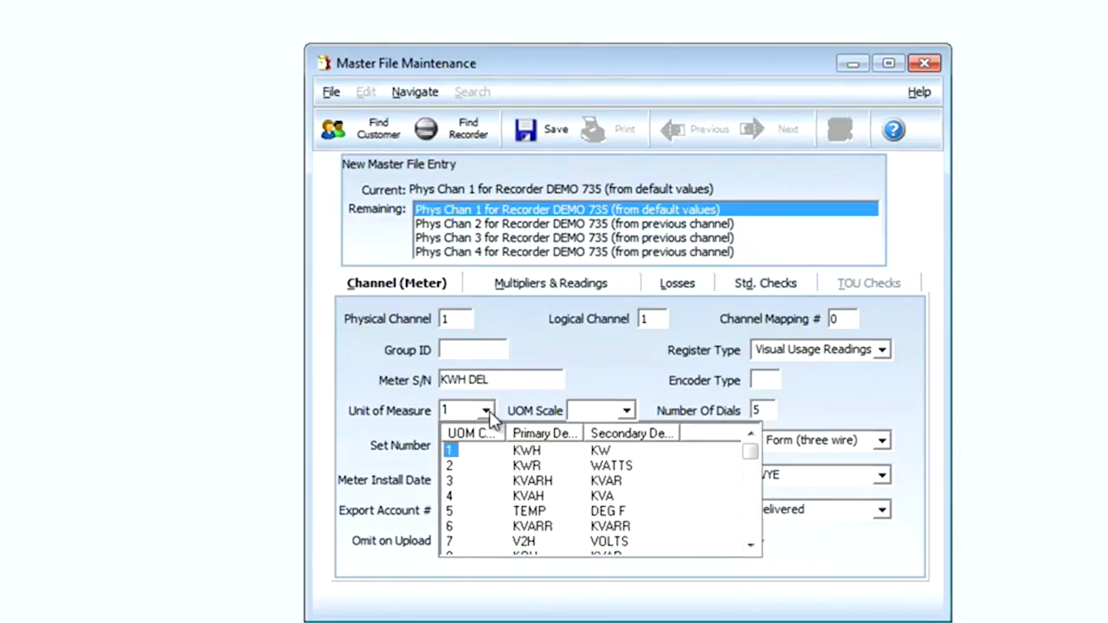
{"action": "mouse_move", "coordinate": [461, 470]}
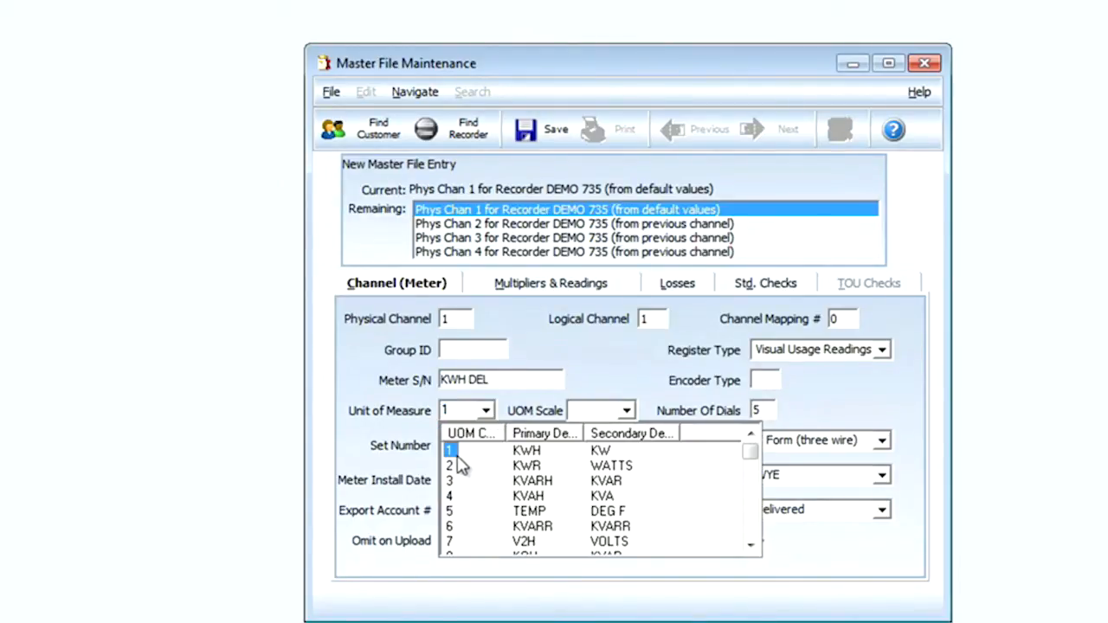
{"action": "left_click", "coordinate": [448, 450]}
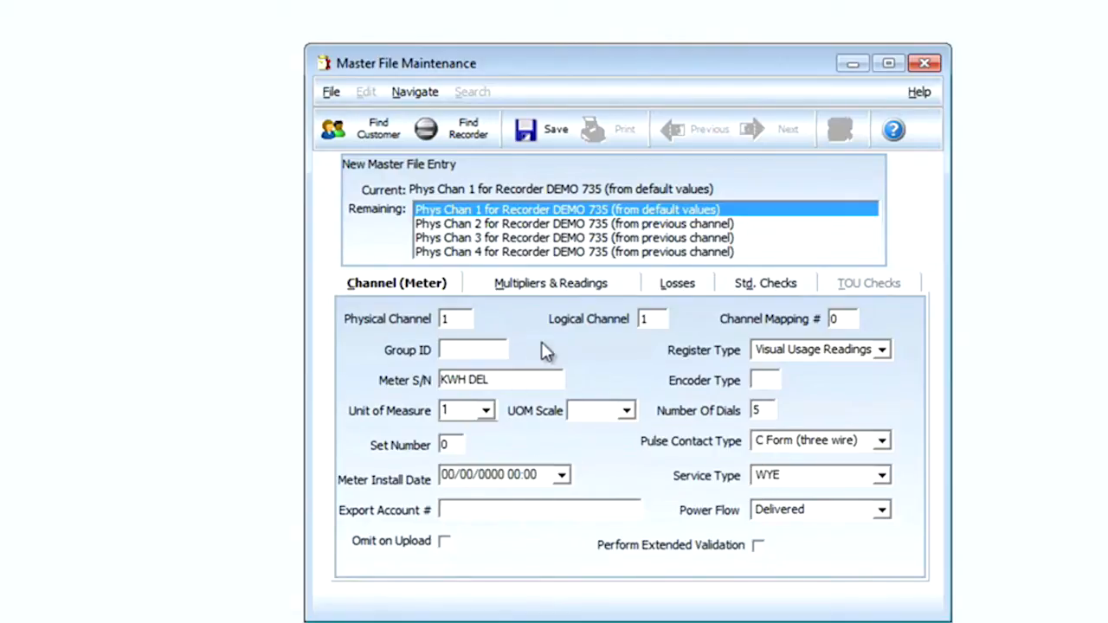
{"action": "left_click", "coordinate": [550, 284]}
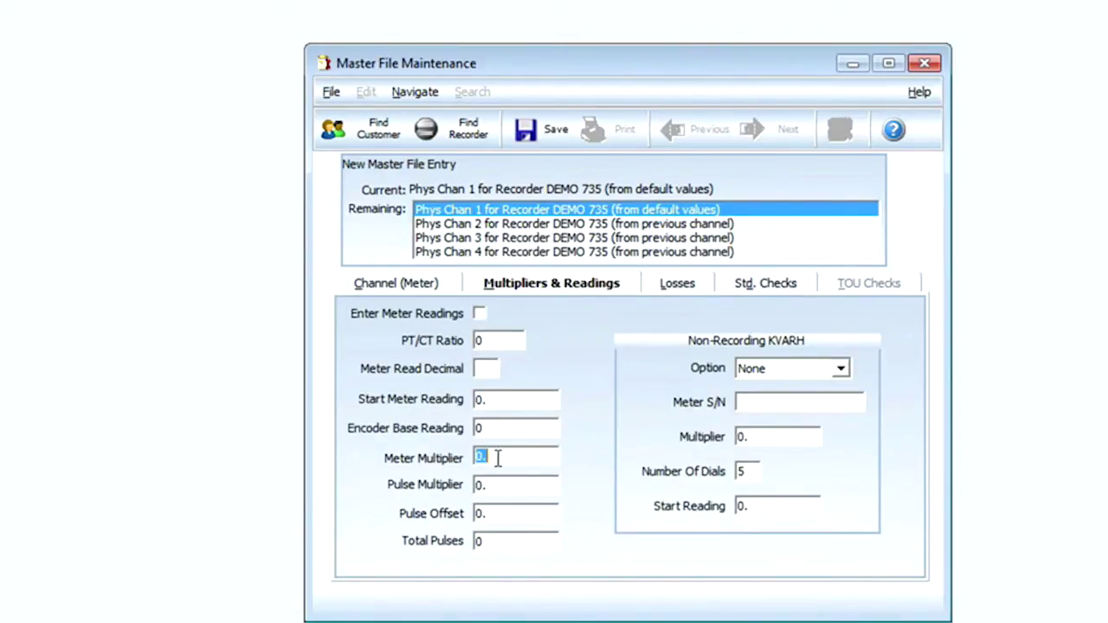
Enter 1 as channel 1's meter multiplier and pulse multiplier
{"action": "type", "text": "1"}
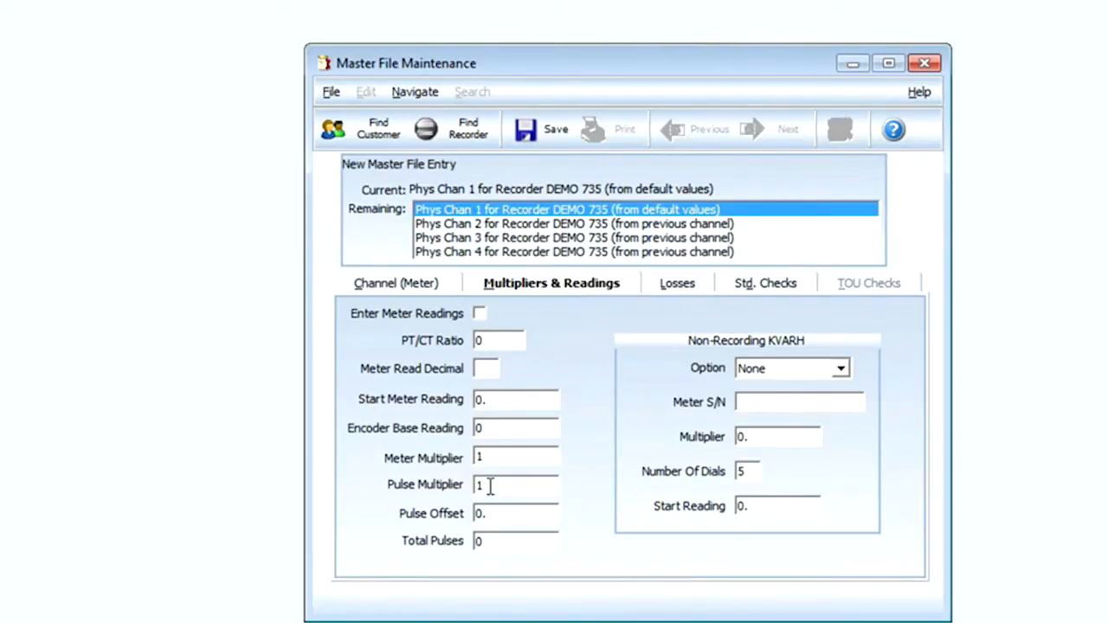
{"action": "left_click", "coordinate": [765, 284]}
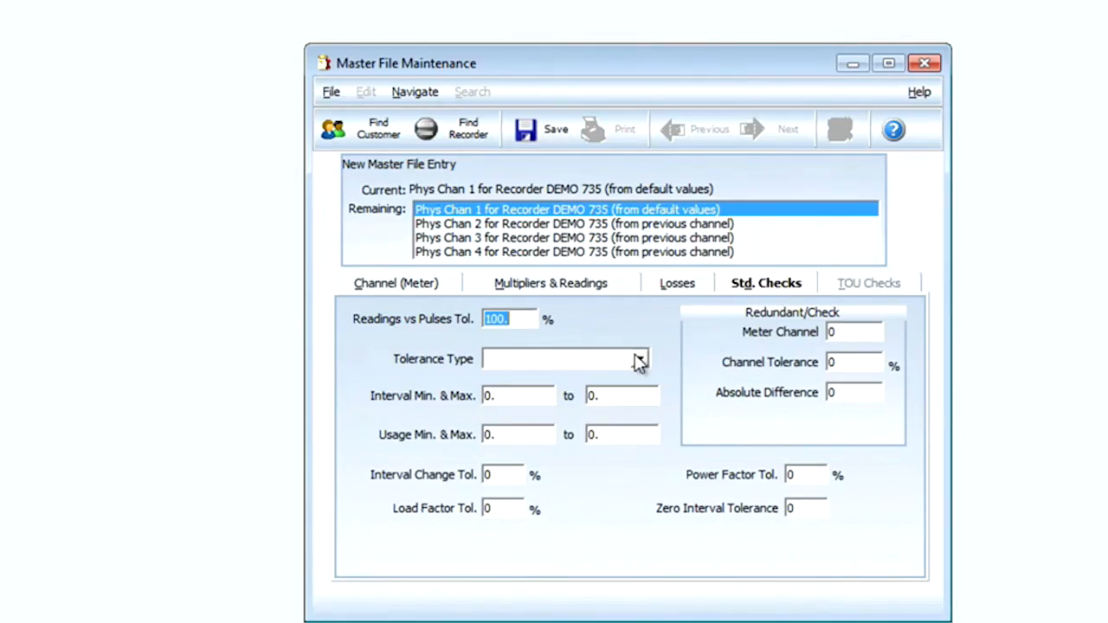
Choose tolerance type D - dual method, P then M, and save channel 1
{"action": "left_click", "coordinate": [639, 359]}
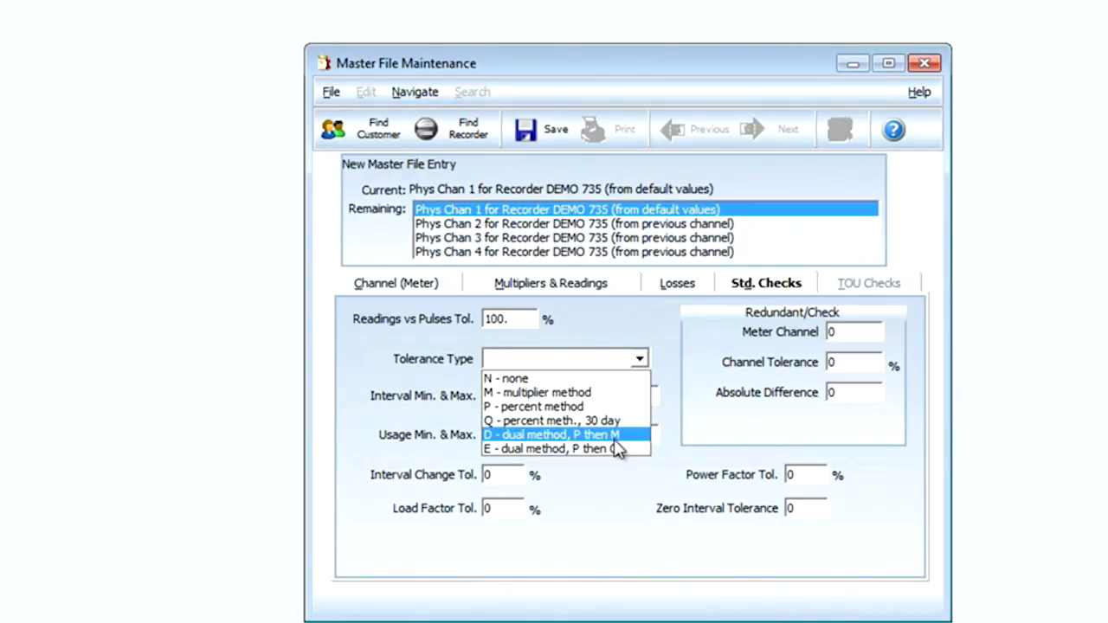
{"action": "left_click", "coordinate": [550, 433]}
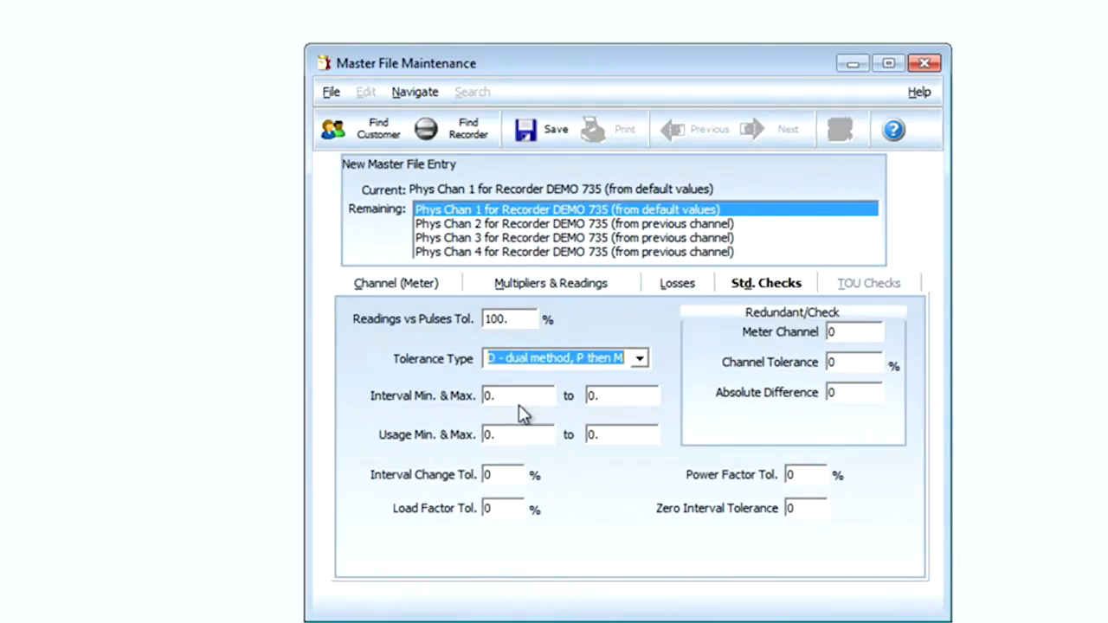
{"action": "mouse_move", "coordinate": [538, 130]}
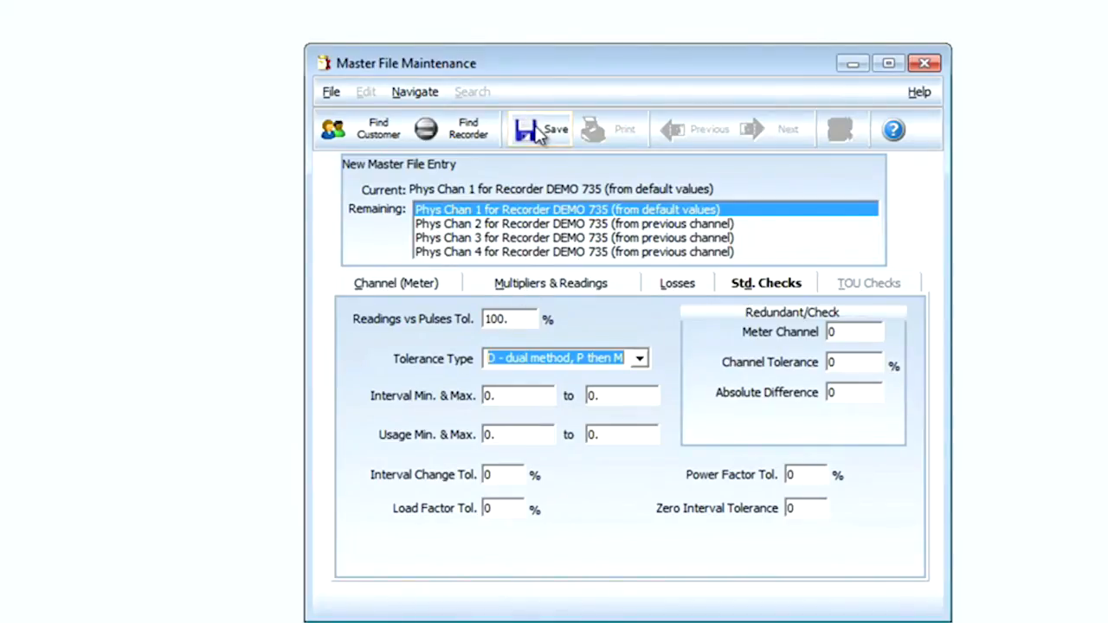
{"action": "left_click", "coordinate": [539, 128]}
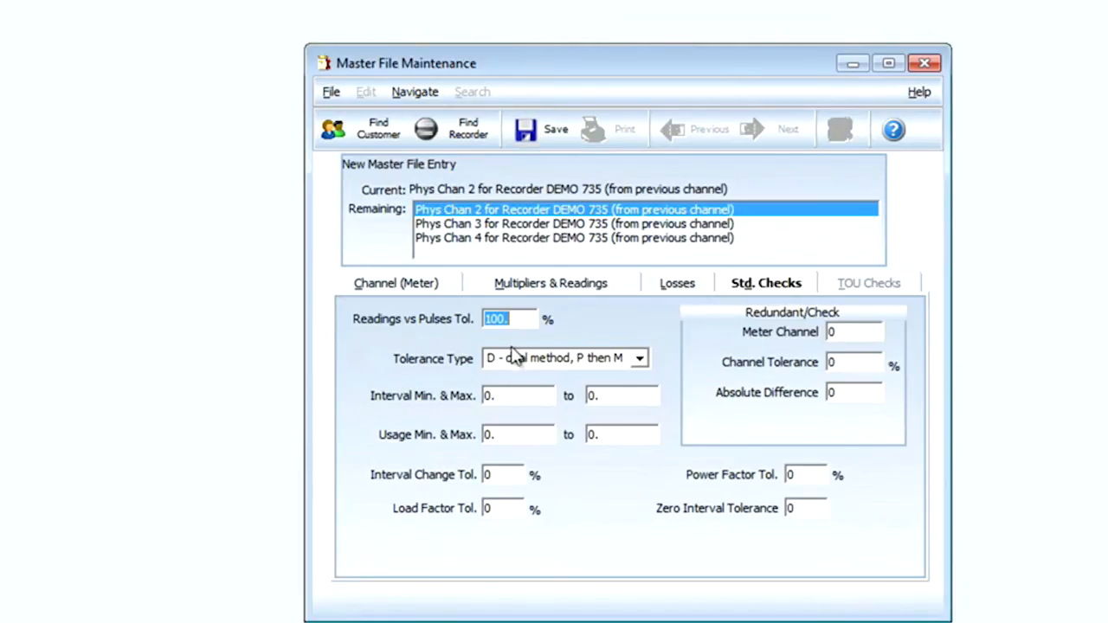
Enter meter S/N KWH REC for channel 2 and save it to advance to channel 3
{"action": "left_click", "coordinate": [395, 284]}
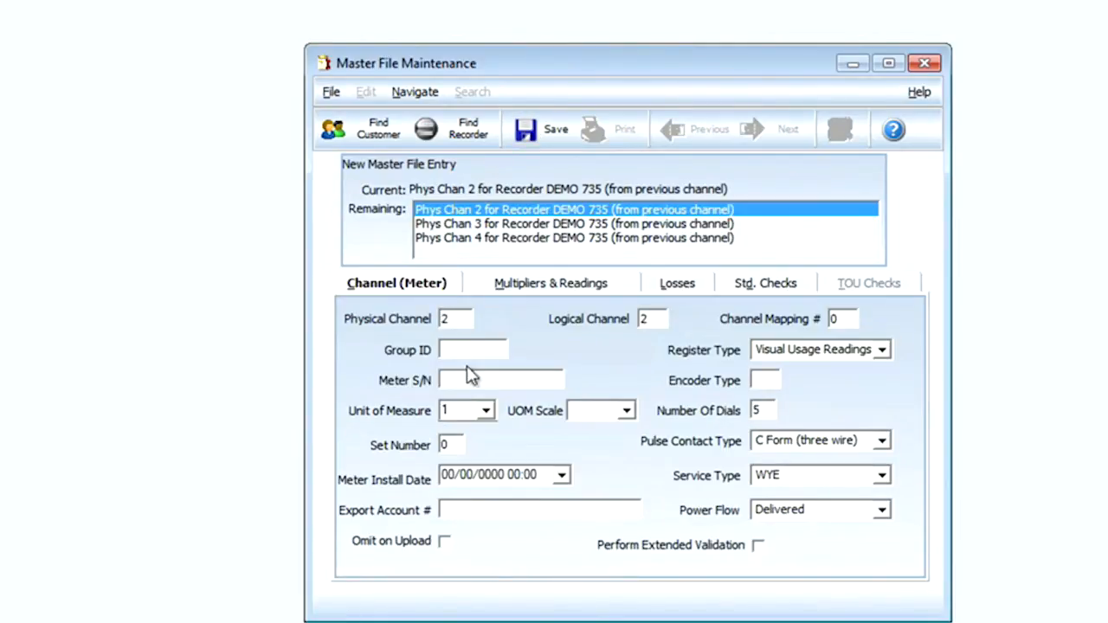
{"action": "left_click", "coordinate": [500, 381]}
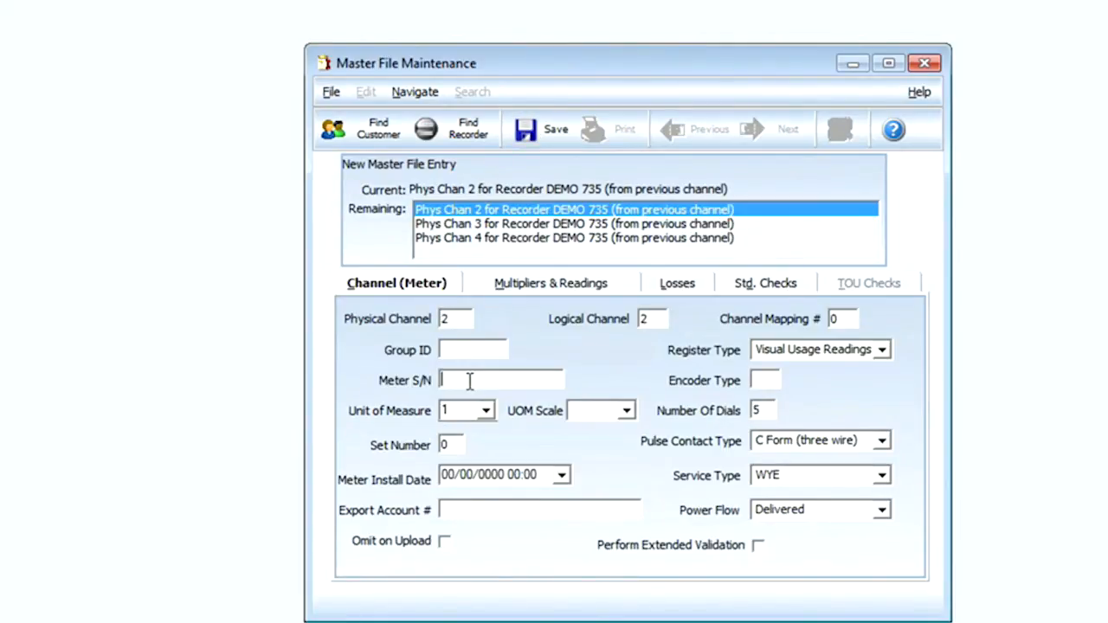
{"action": "type", "text": "KWH REC"}
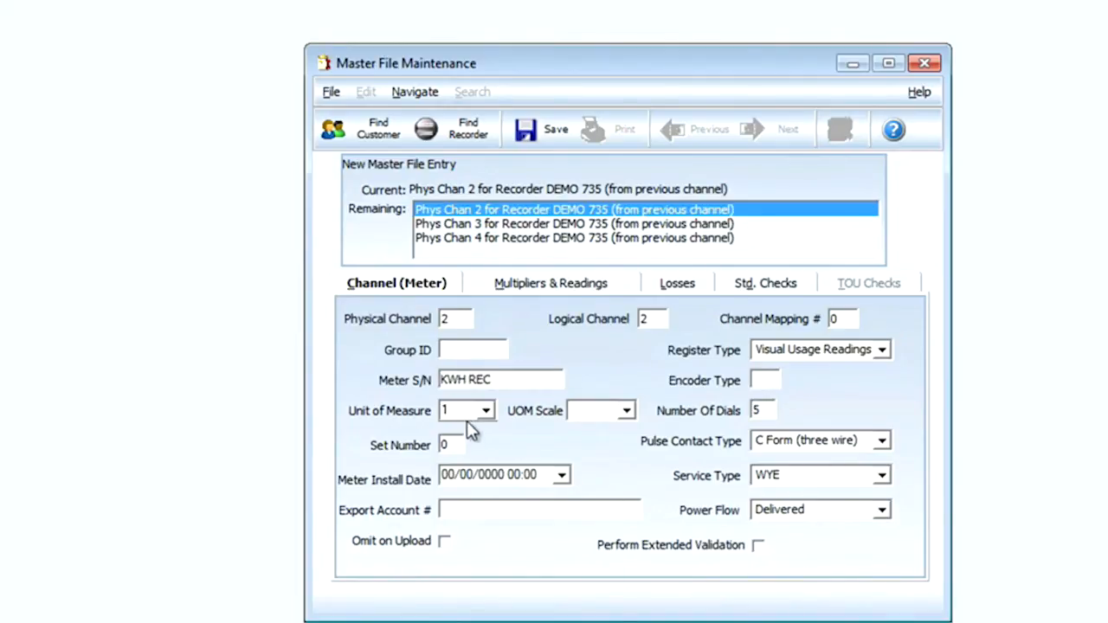
{"action": "mouse_move", "coordinate": [545, 139]}
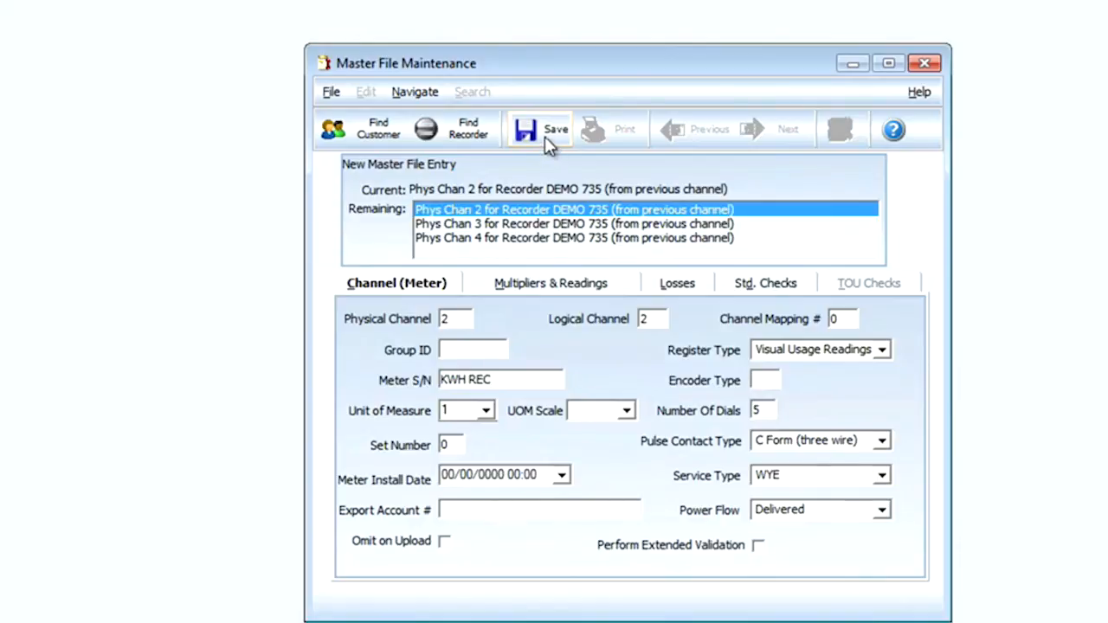
{"action": "left_click", "coordinate": [539, 128]}
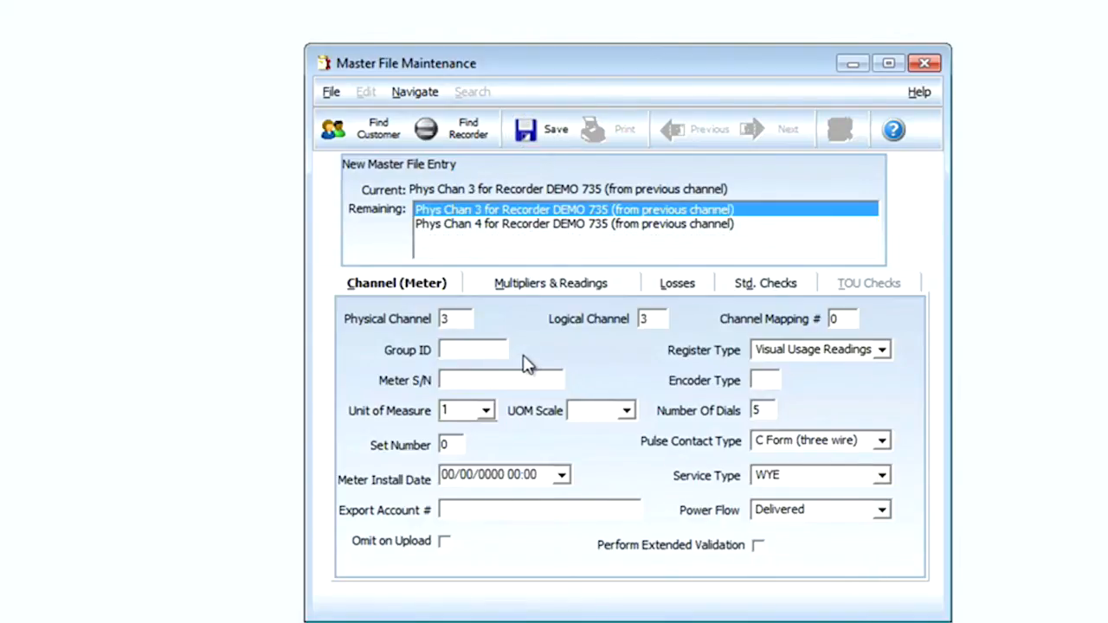
Enter meter S/N KVAR DEL for channel 3 with unit of measure 3 (KVARH)
{"action": "left_click", "coordinate": [500, 380]}
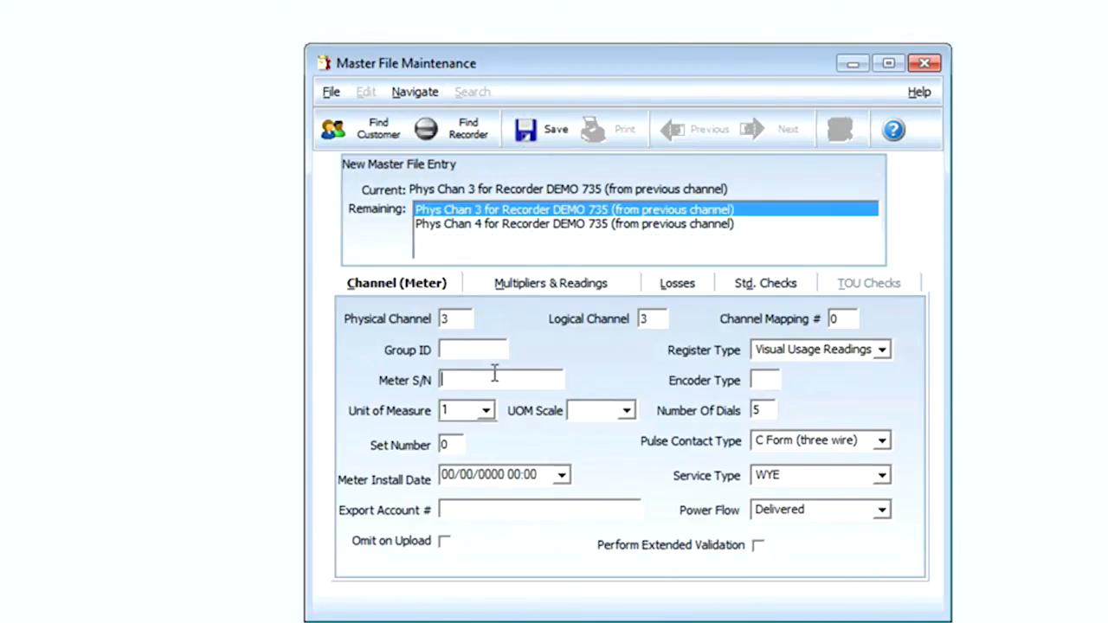
{"action": "type", "text": "KVAR"}
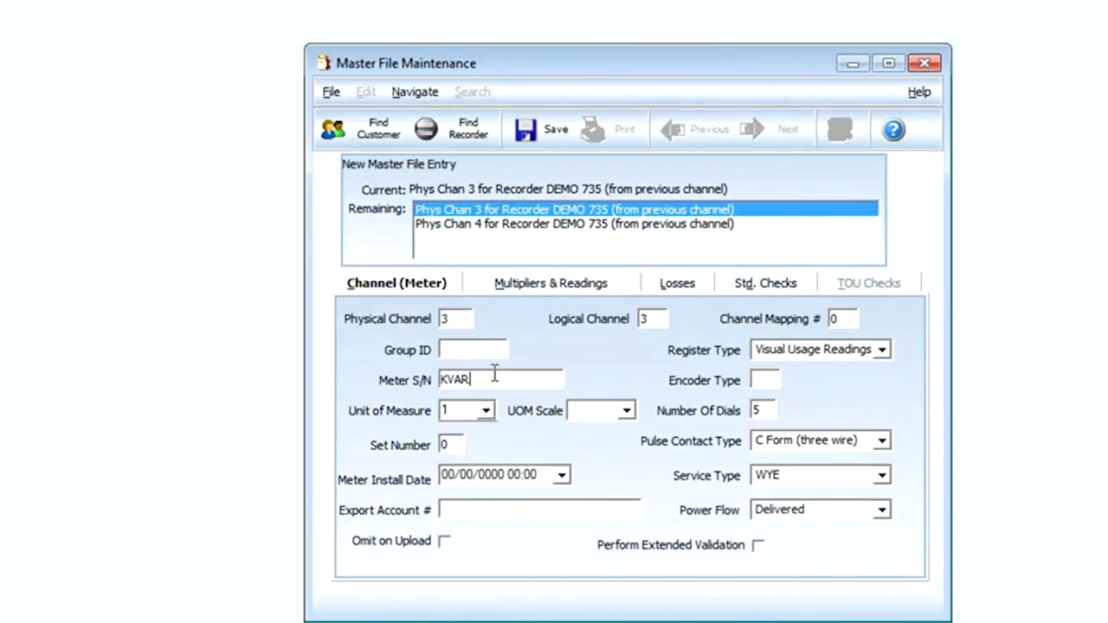
{"action": "type", "text": "DEL"}
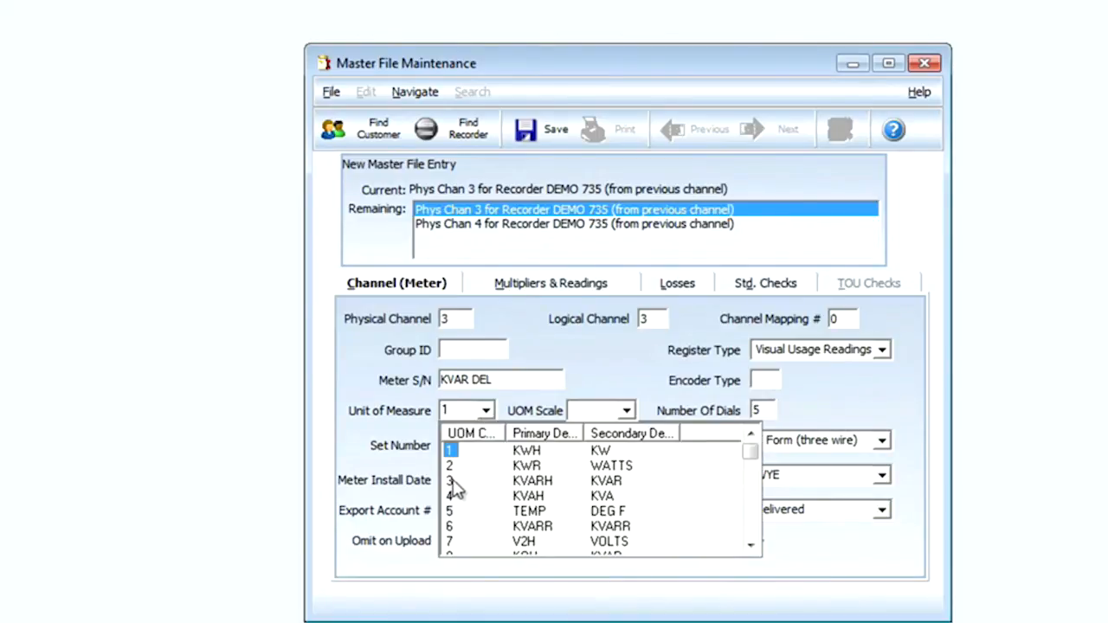
{"action": "left_click", "coordinate": [450, 481]}
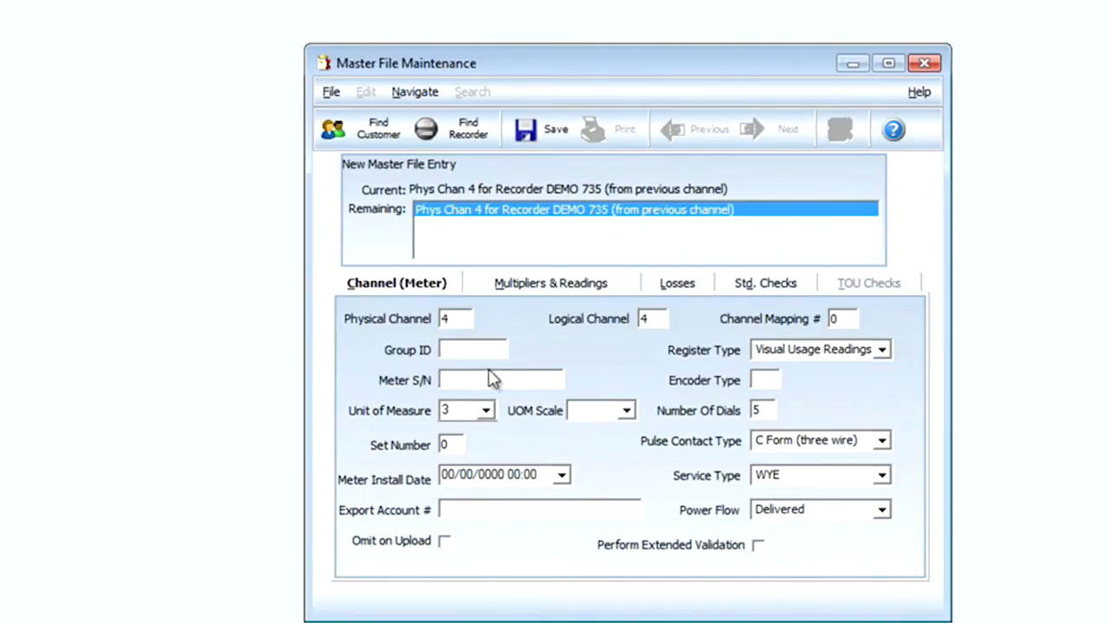
Enter KVARH REC for physical channel 4 and save, giving DEMO 735 four channels
{"action": "type", "text": "K"}
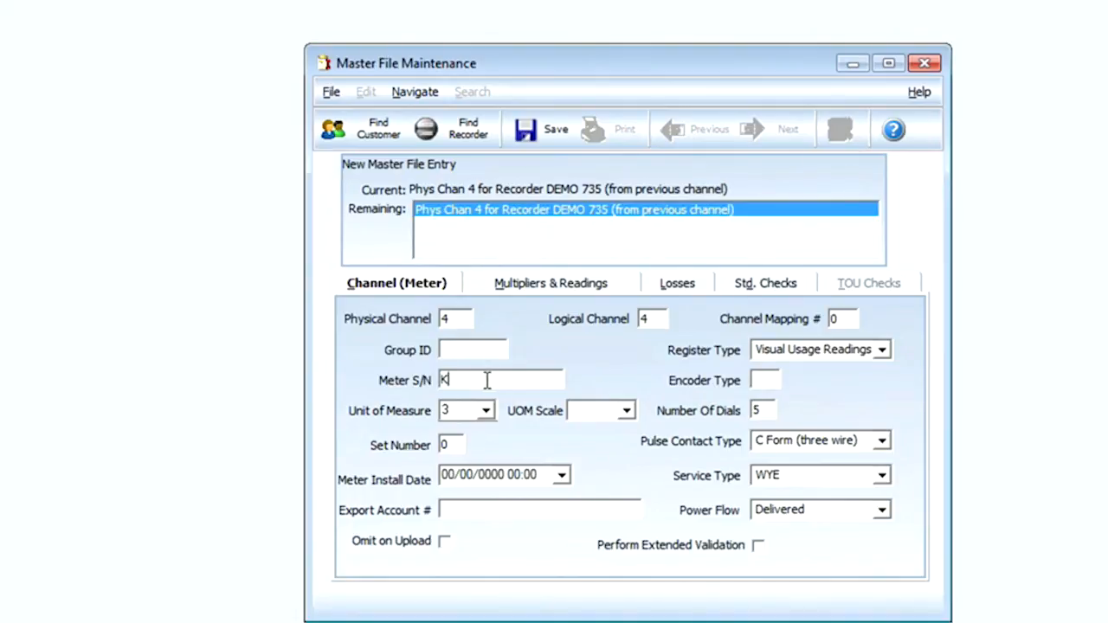
{"action": "type", "text": "V"}
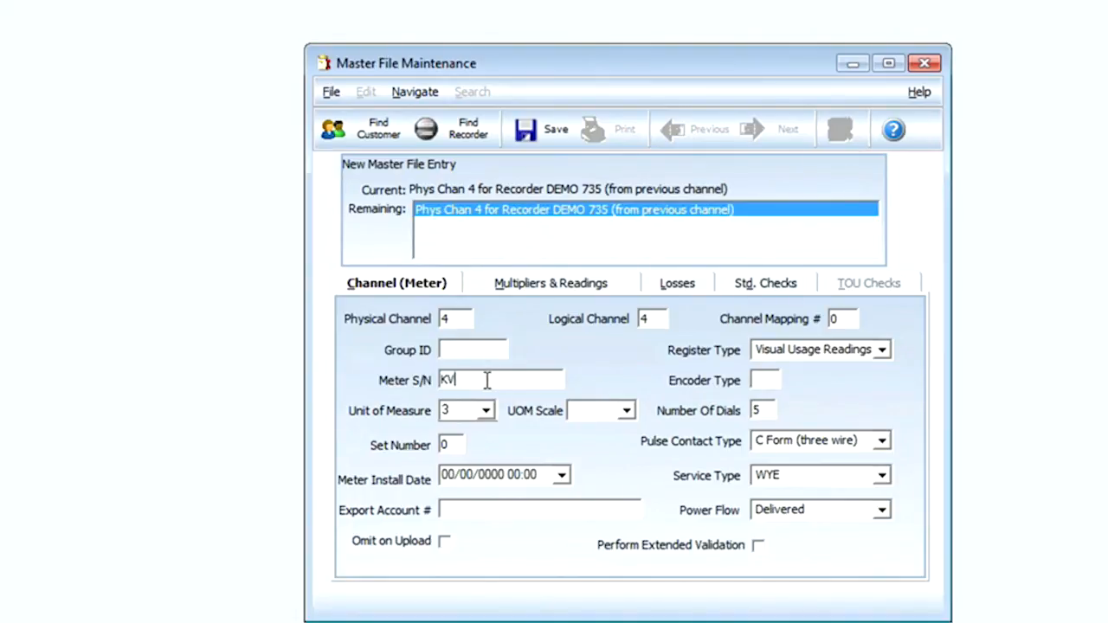
{"action": "type", "text": "ARH REC"}
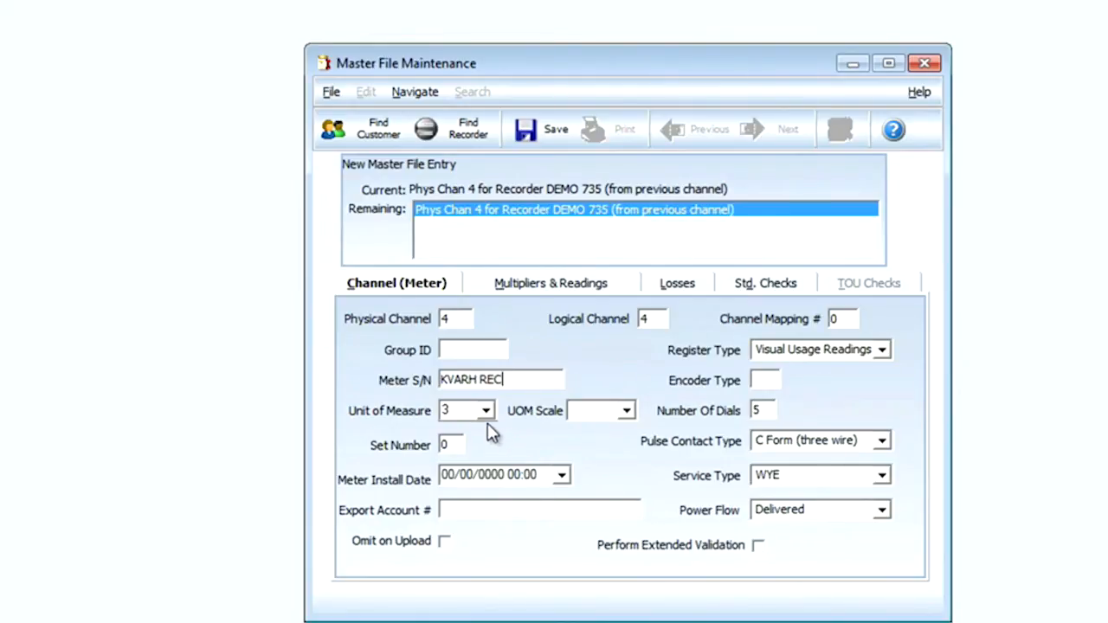
{"action": "left_click", "coordinate": [556, 128]}
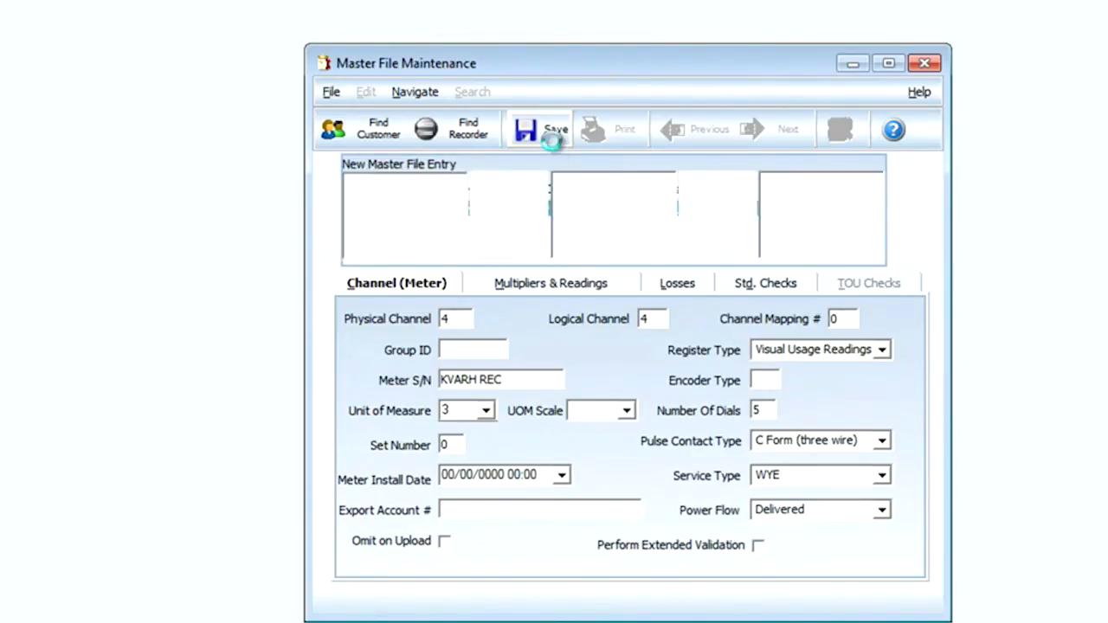
{"action": "left_click", "coordinate": [526, 128]}
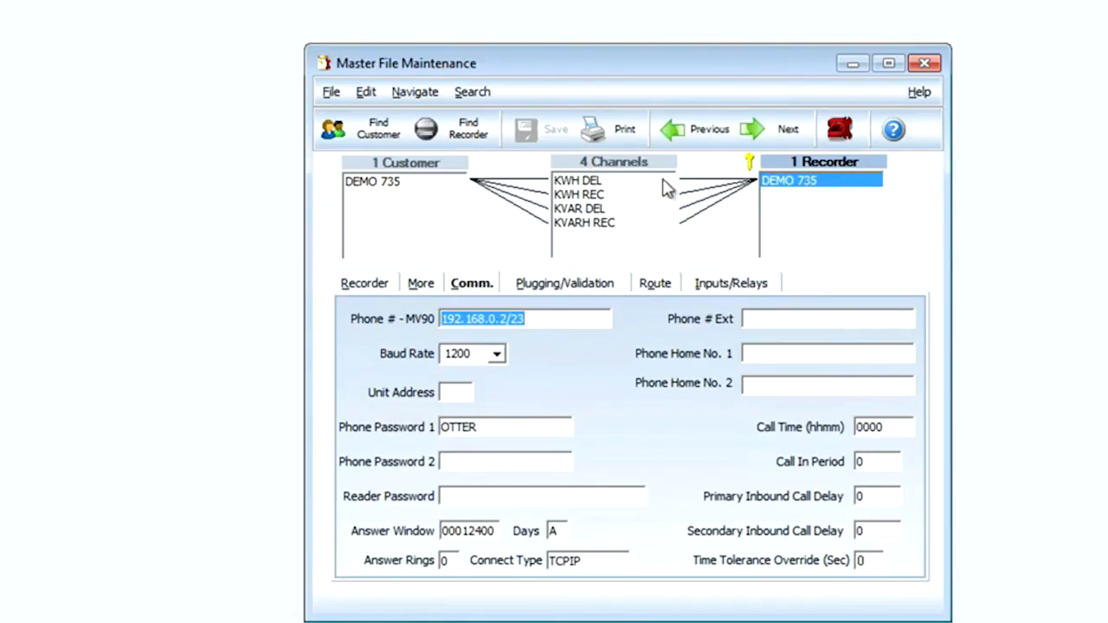
{"action": "mouse_move", "coordinate": [682, 253]}
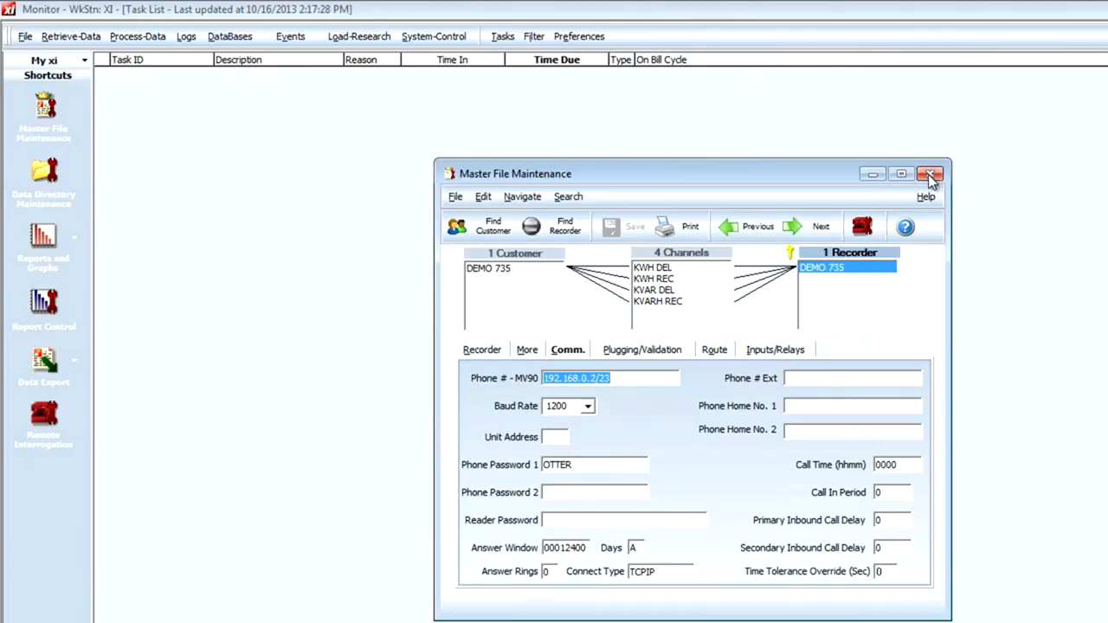
Close Master File Maintenance and bring up the Remote Interrogation window
{"action": "left_click", "coordinate": [931, 173]}
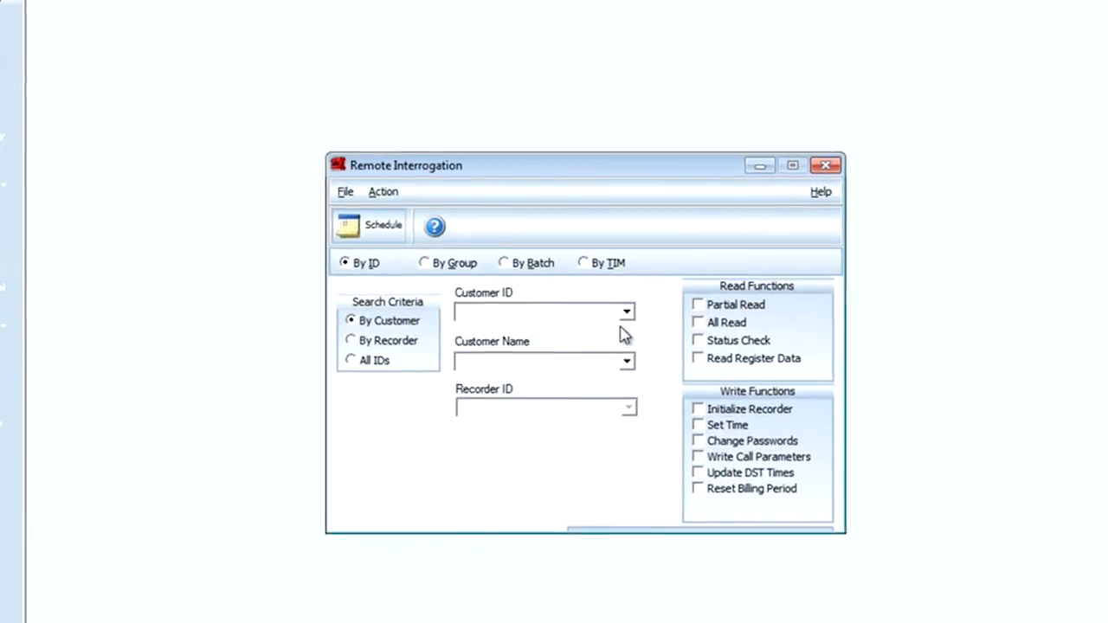
Target customer DEMO 735 with All Read checked and bring up its Scheduling Parameters
{"action": "left_click", "coordinate": [627, 311]}
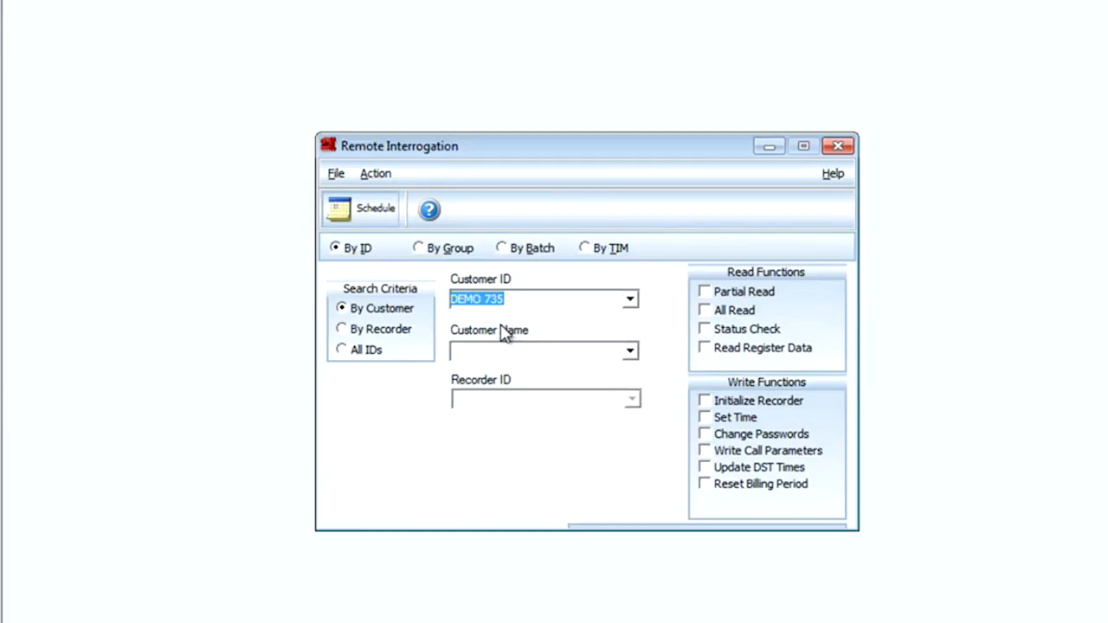
{"action": "mouse_move", "coordinate": [708, 322]}
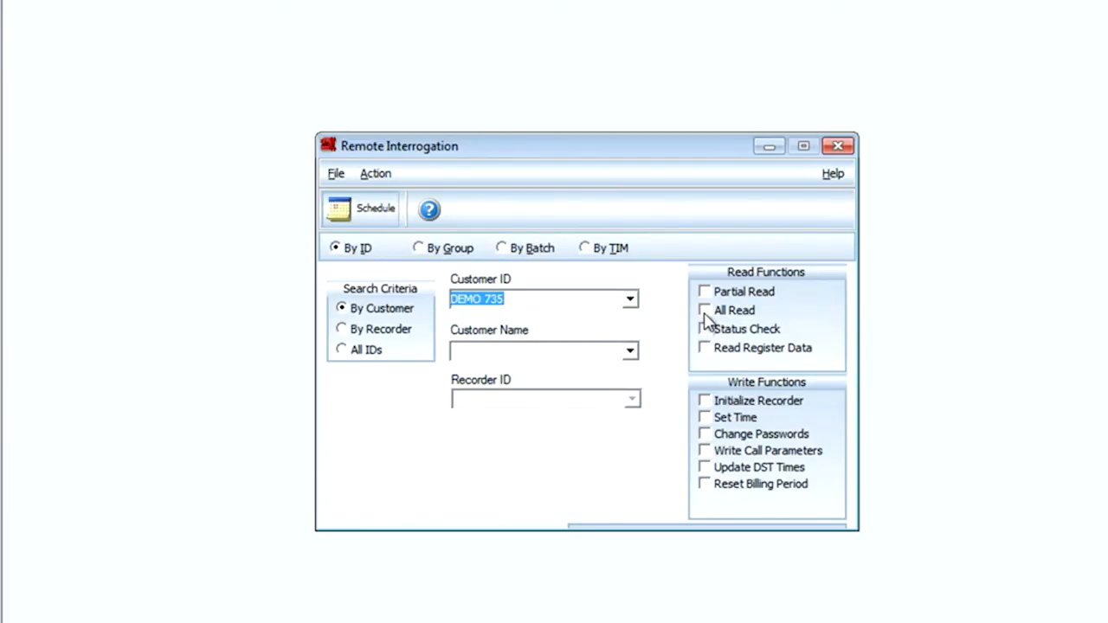
{"action": "left_click", "coordinate": [705, 310]}
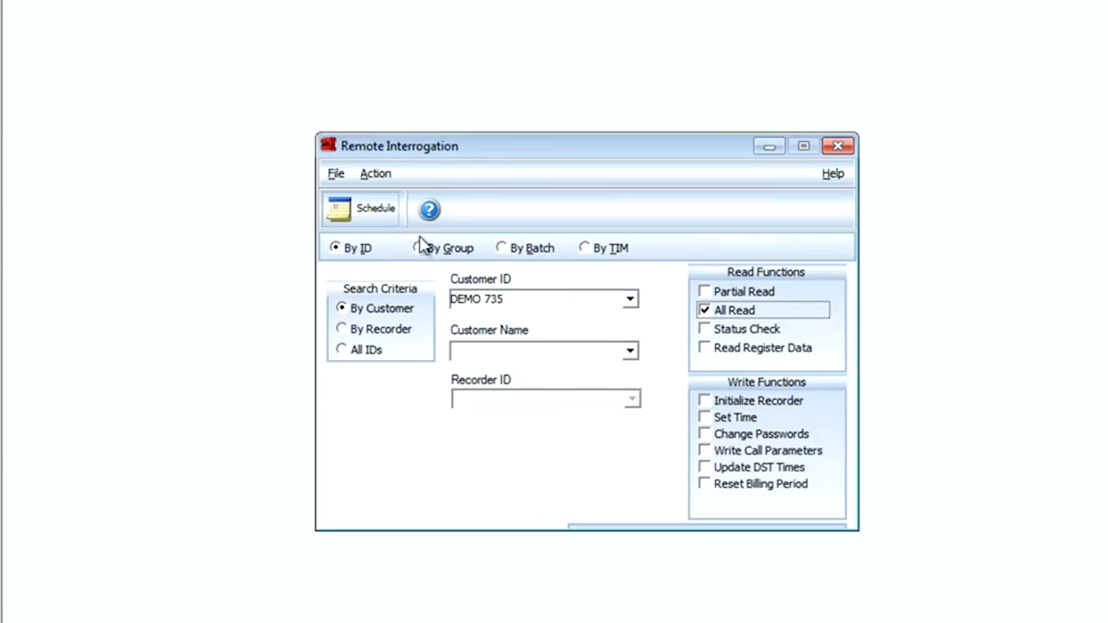
{"action": "left_click", "coordinate": [360, 208]}
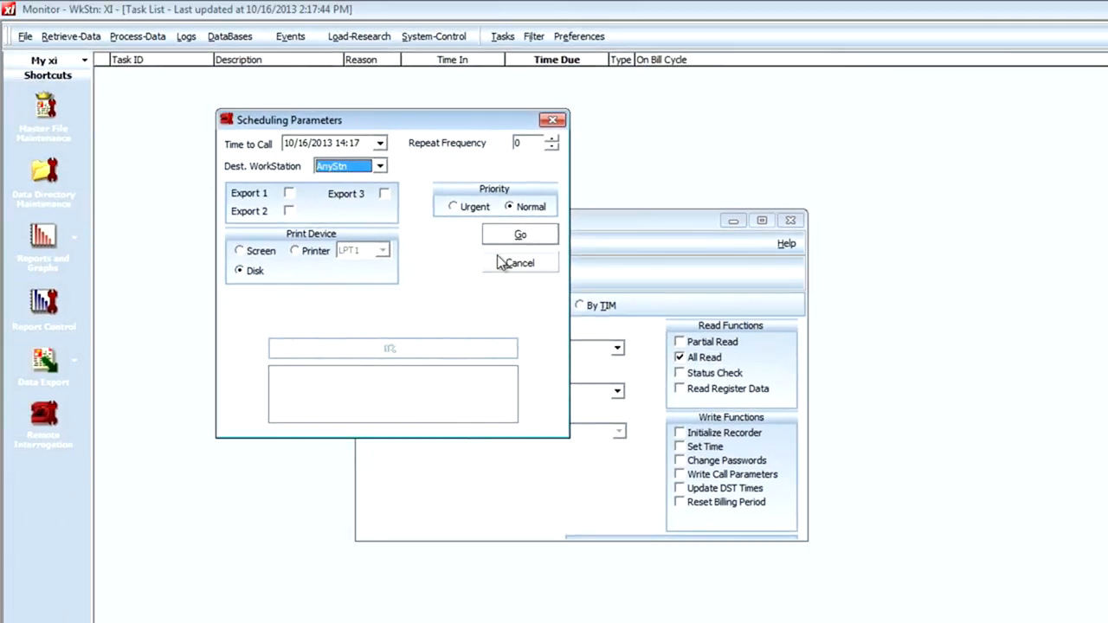
Start the scheduled All Read and watch the port 02 TCPIP interrogation status as readings arrive
{"action": "left_click", "coordinate": [520, 236]}
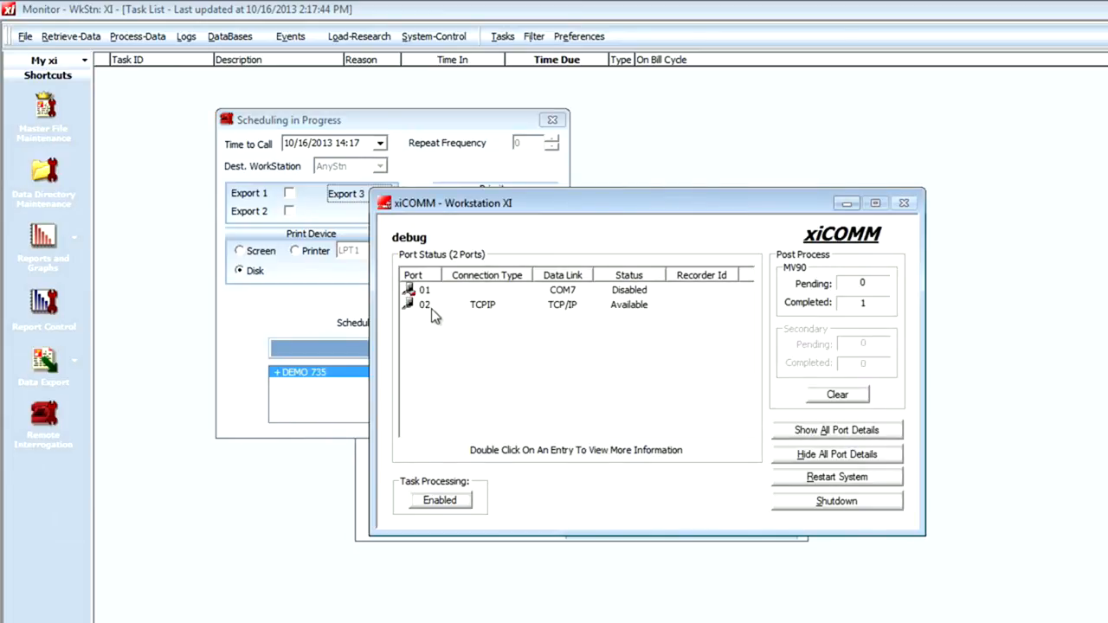
{"action": "double_click", "coordinate": [425, 305]}
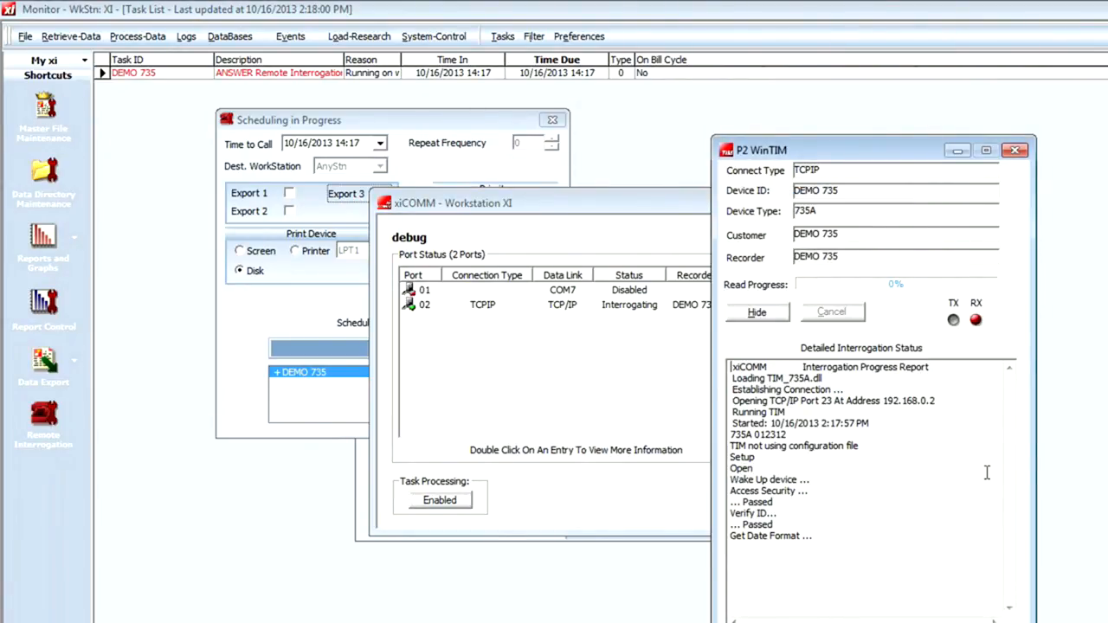
{"action": "scroll", "scroll_direction": "down", "scroll_amount": 3}
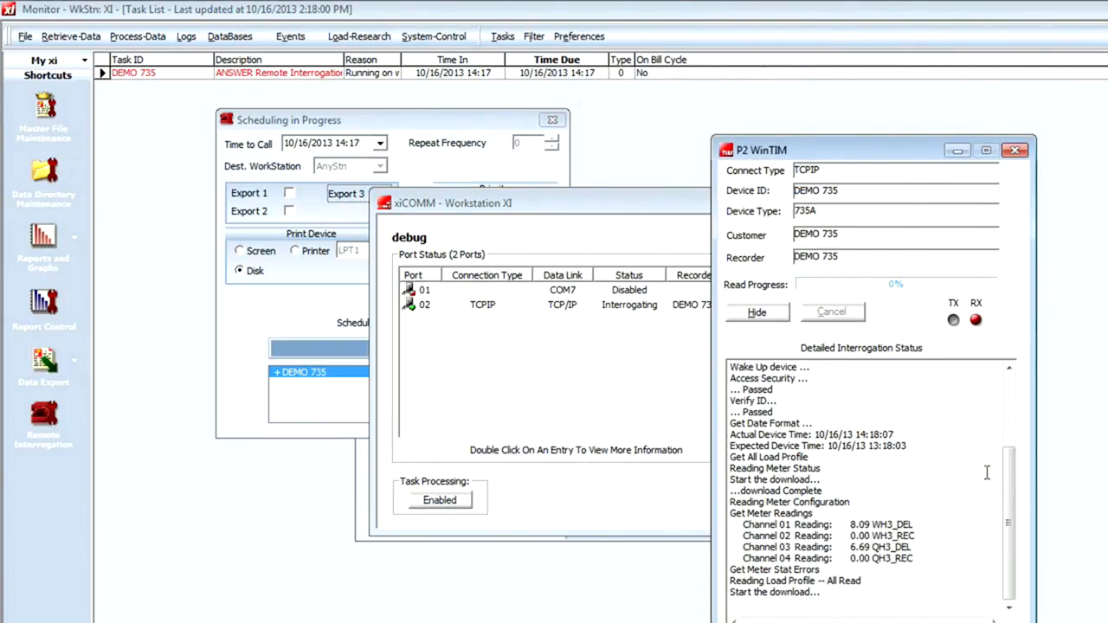